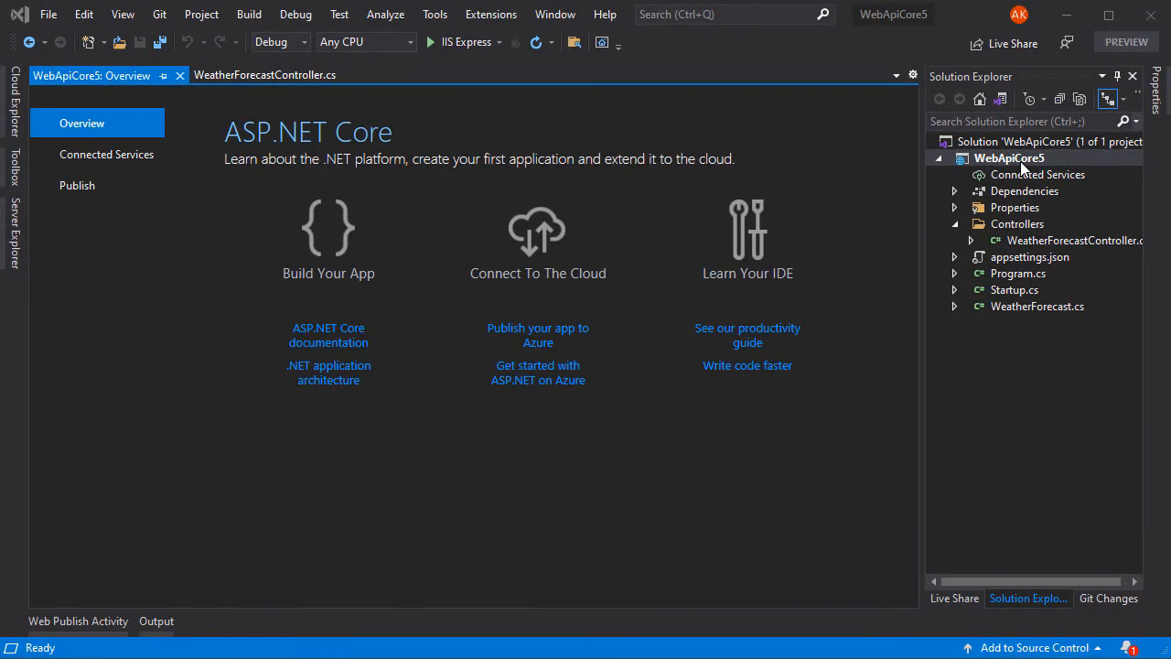
mouse_move(1049, 194)
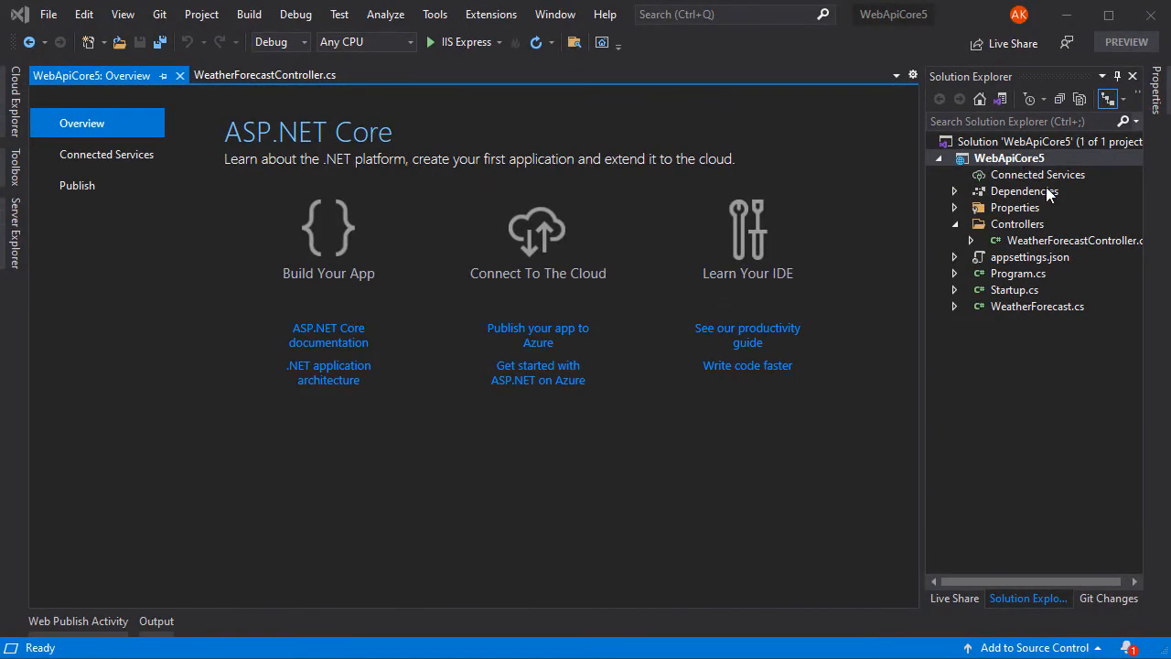
mouse_move(1019, 256)
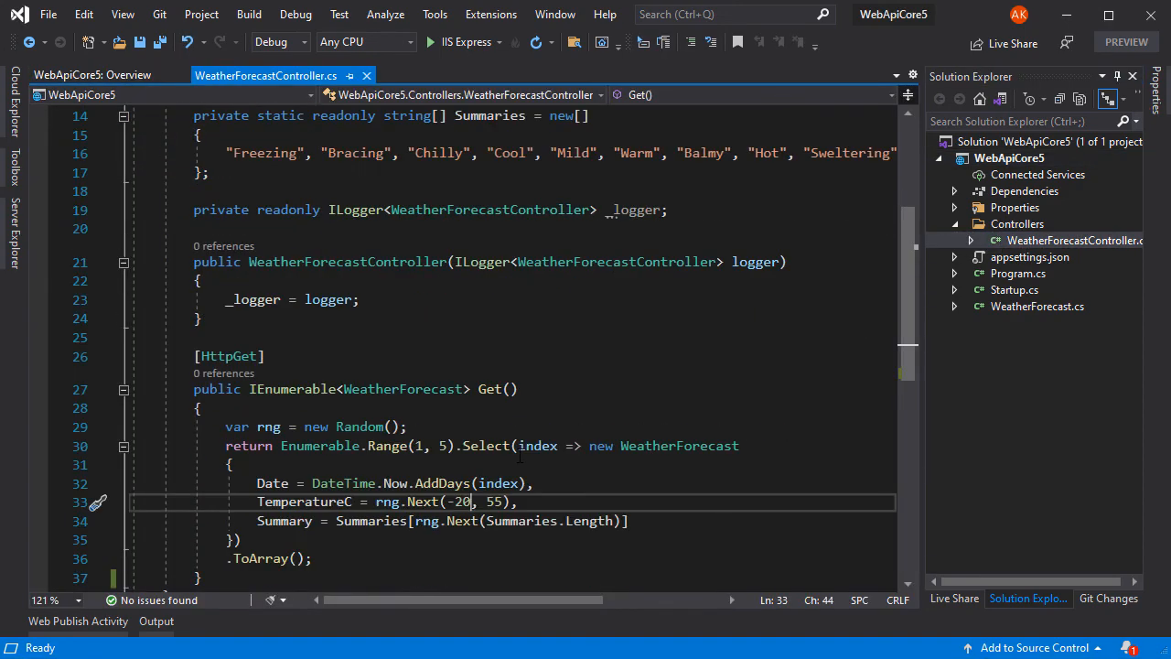
Step: Scroll through WeatherForecastController.cs to review its default Get action
scroll("up", 3)
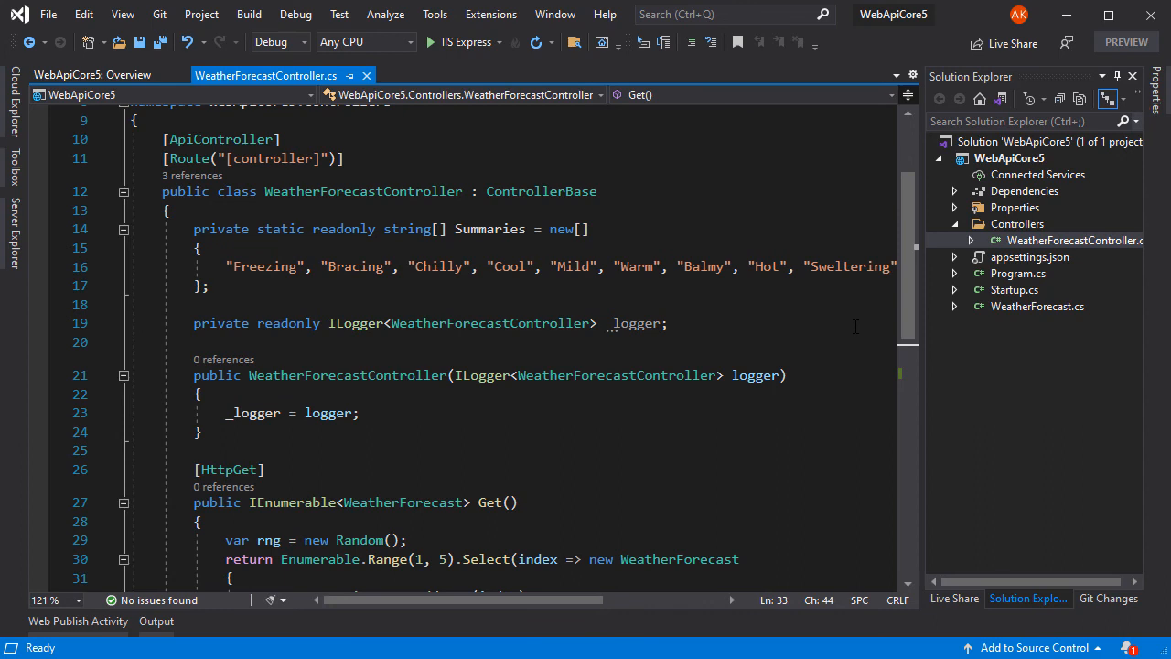
mouse_move(538, 170)
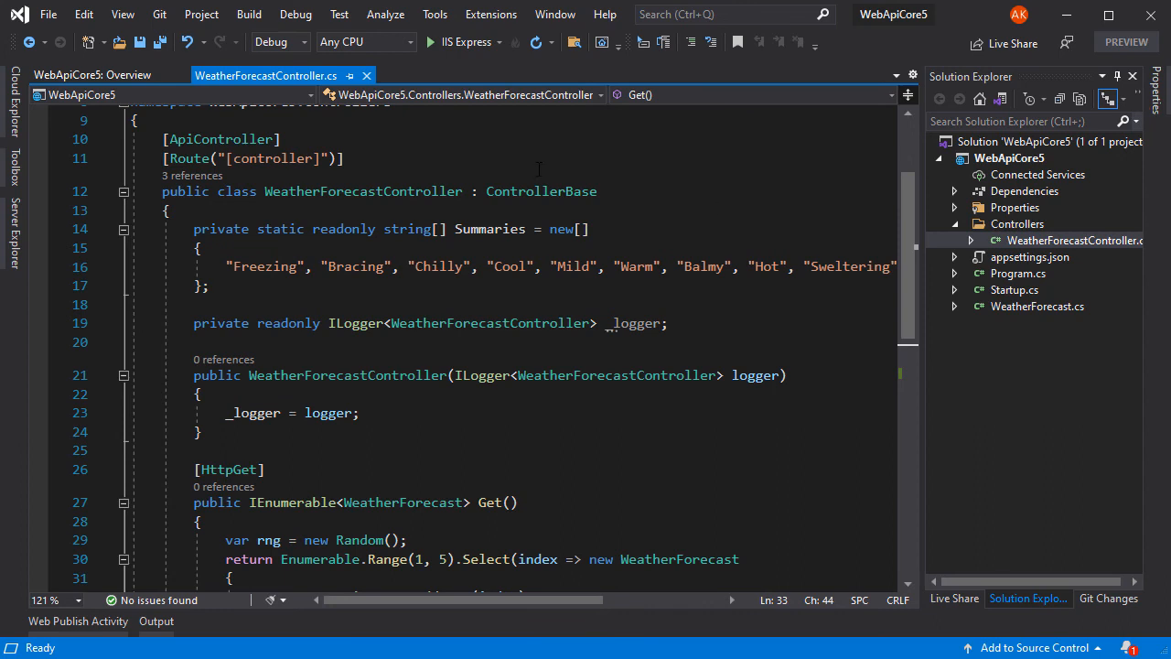
Step: Show the WebApiCore5 publish summary and its Azure hosting details with resource group rg-theITvideos
left_click(91, 75)
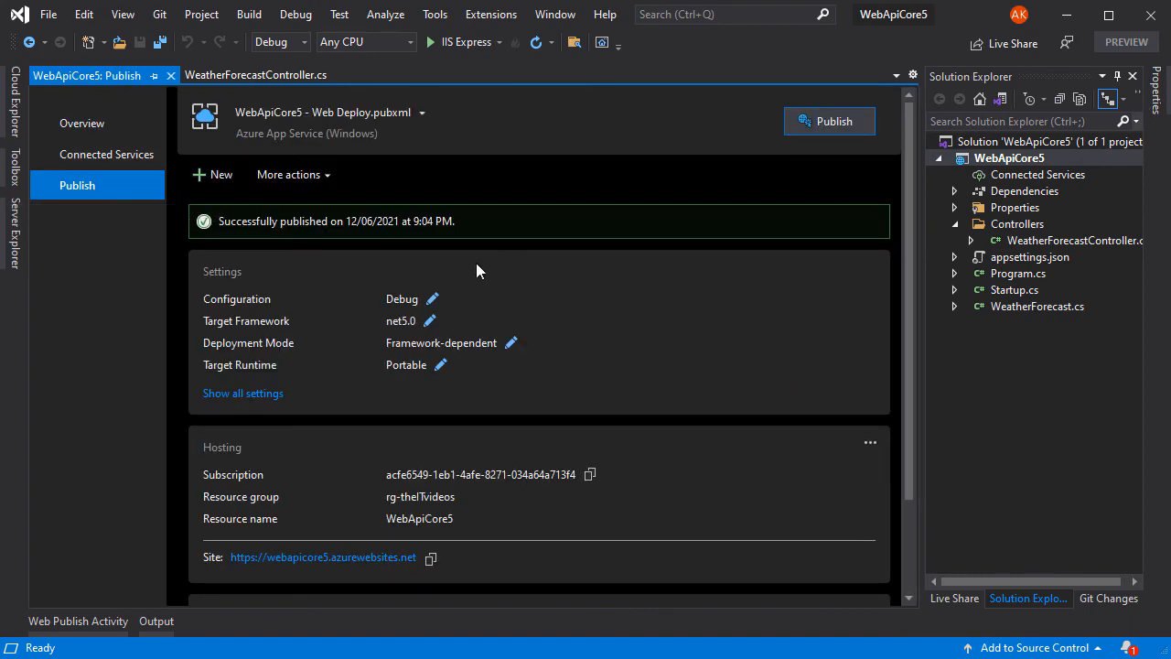
scroll("down", 3)
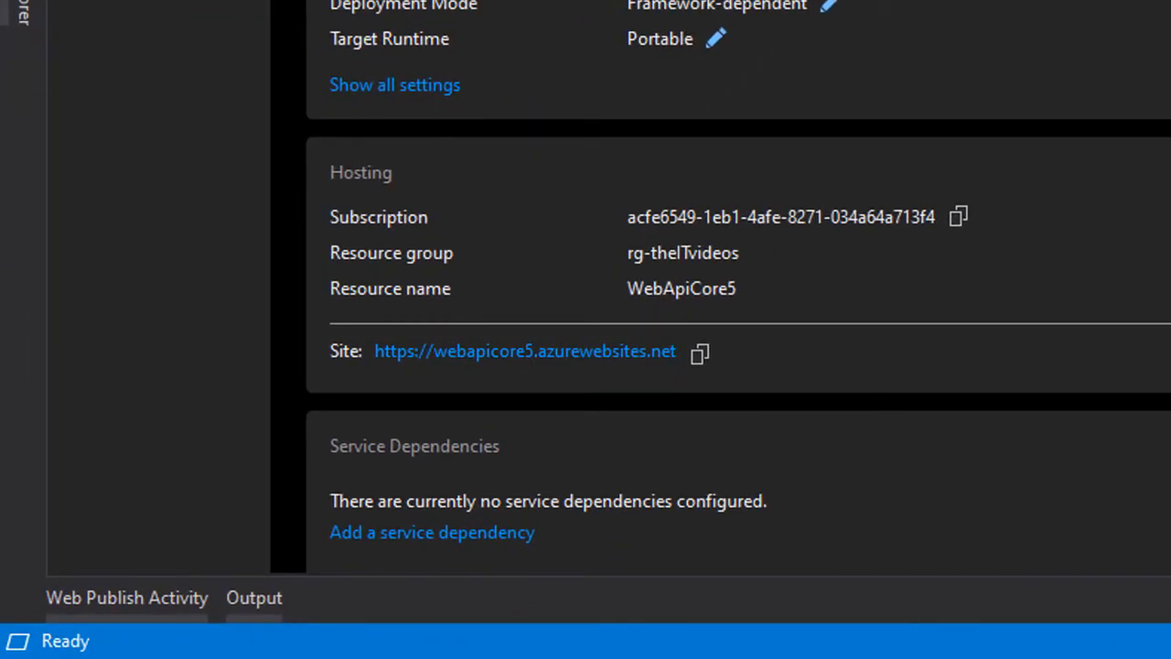
mouse_move(727, 265)
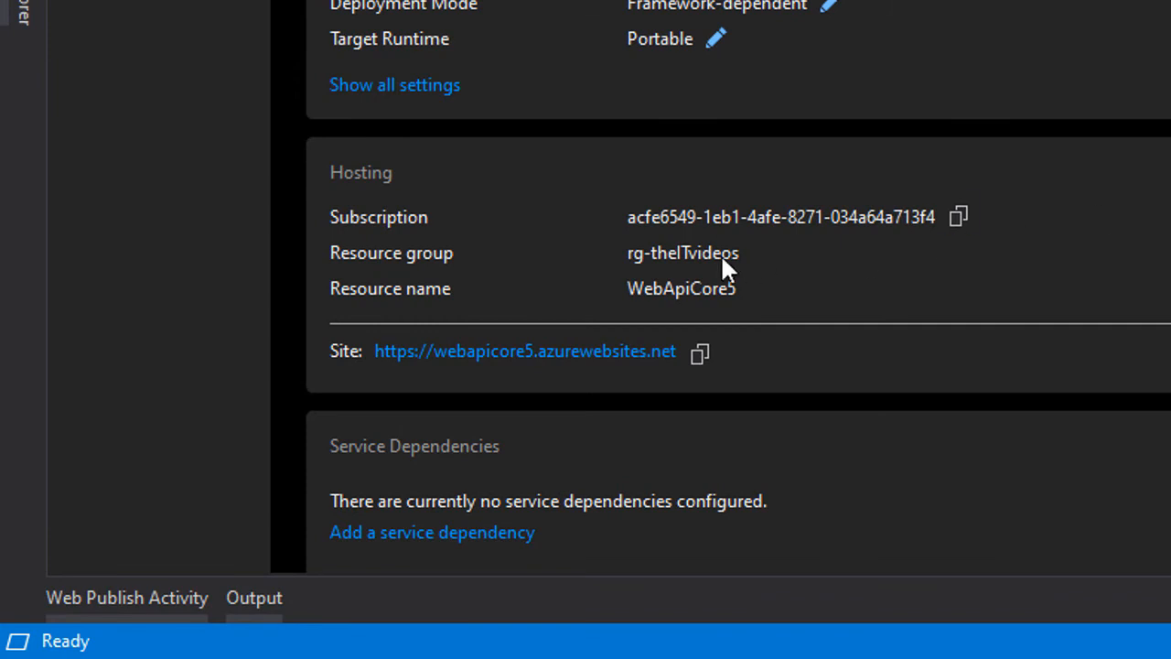
mouse_move(737, 275)
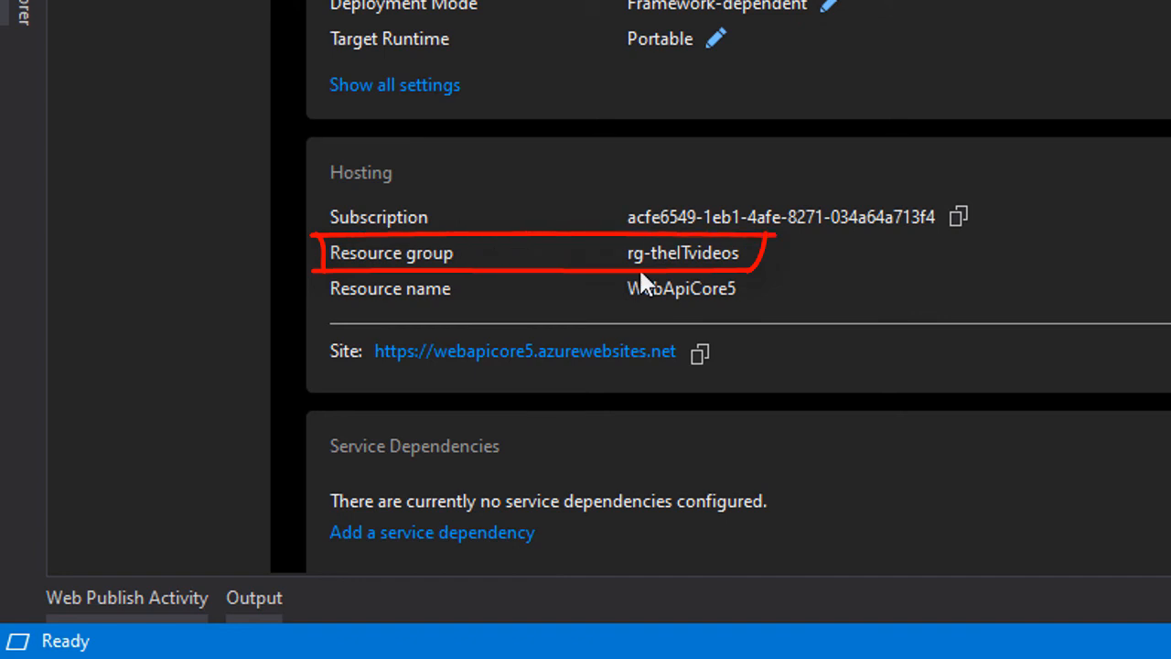
mouse_move(649, 270)
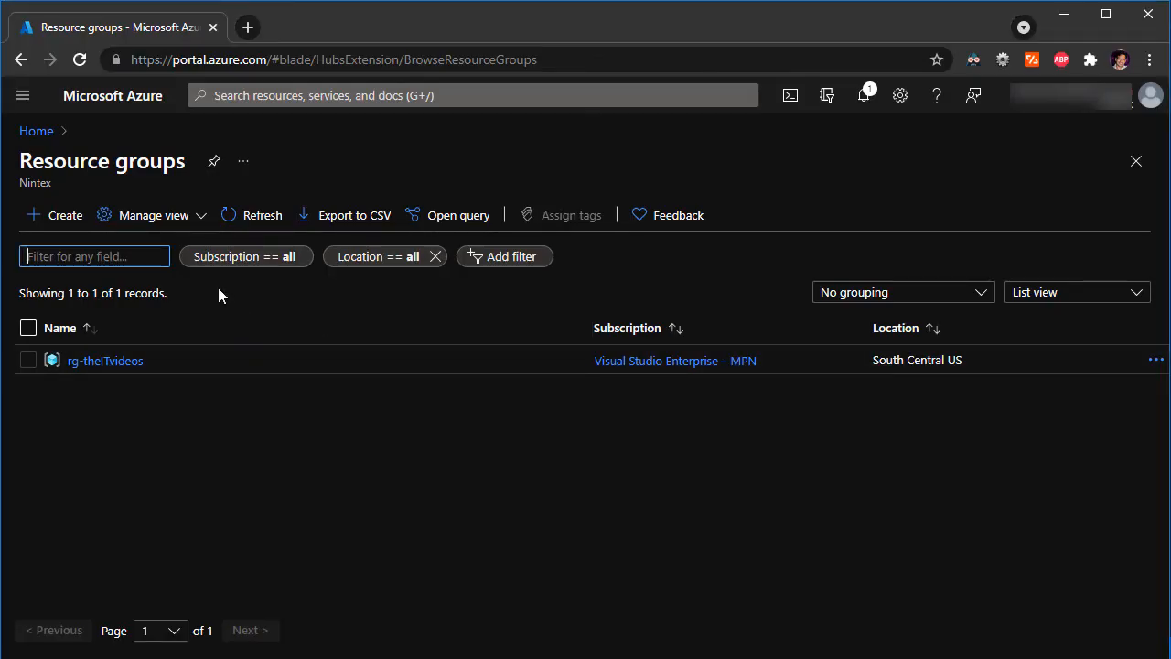
mouse_move(104, 361)
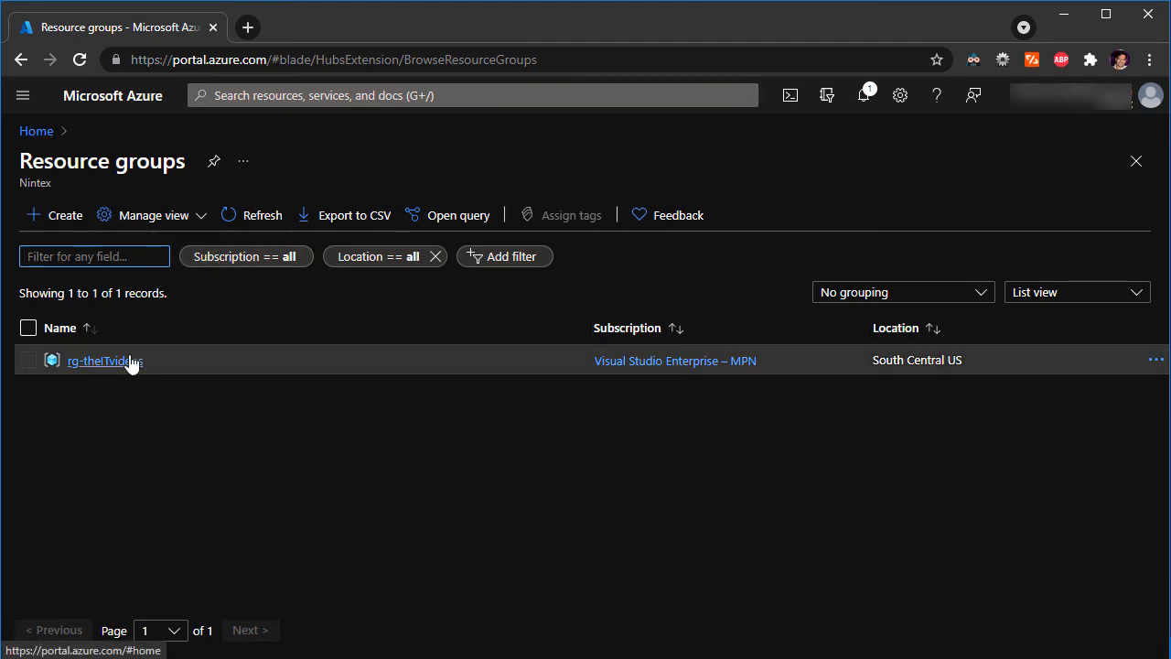
Step: Open rg-theITvideos, then the WebApiCore5 App Service, and launch its site URL
left_click(98, 361)
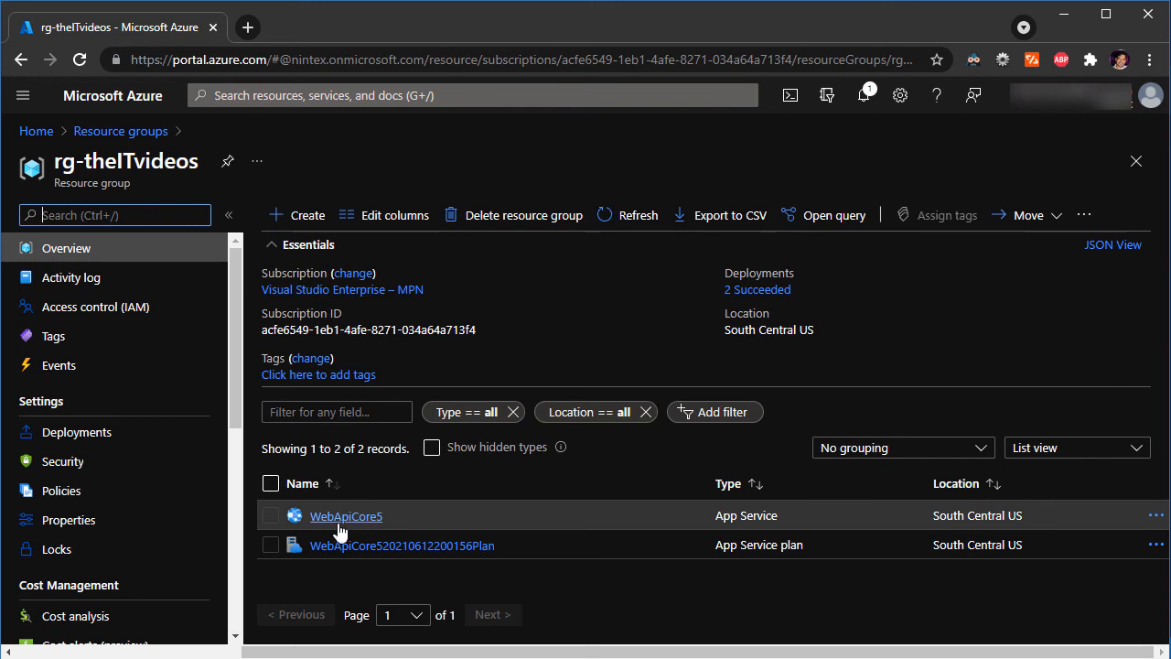
mouse_move(346, 516)
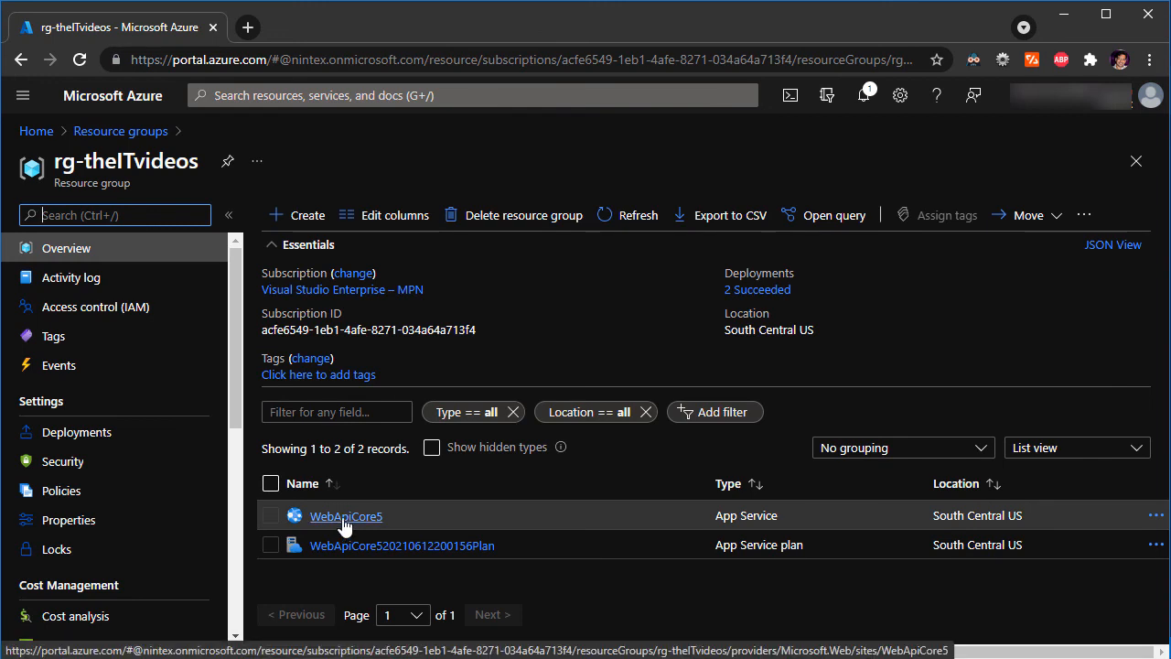
left_click(346, 515)
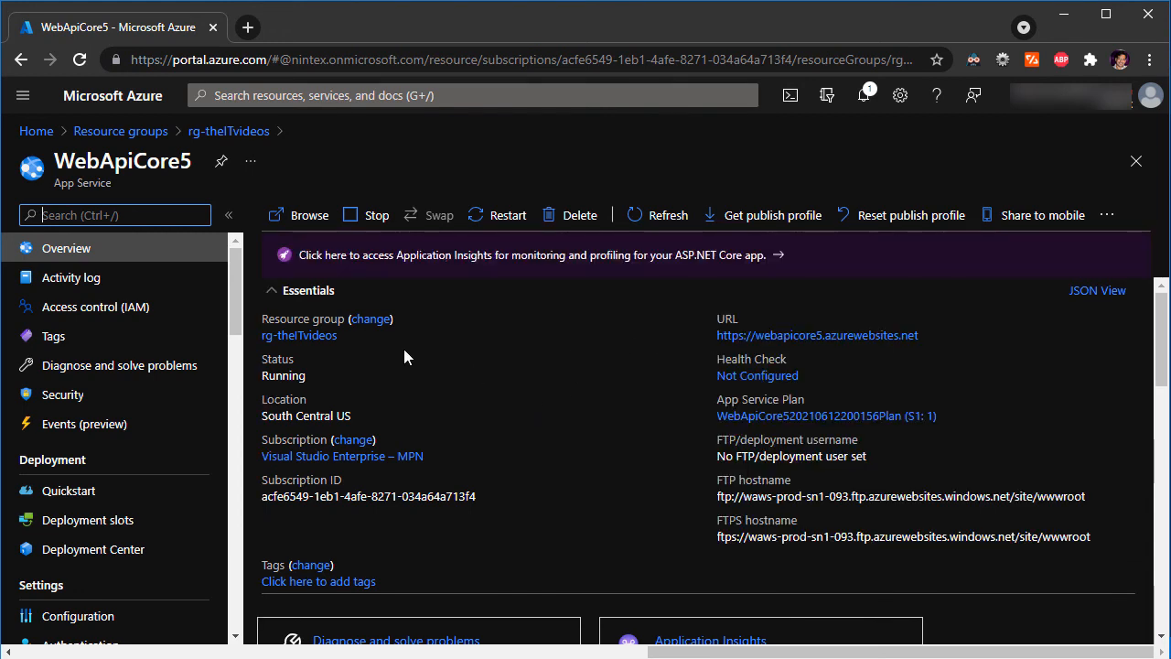
mouse_move(440, 344)
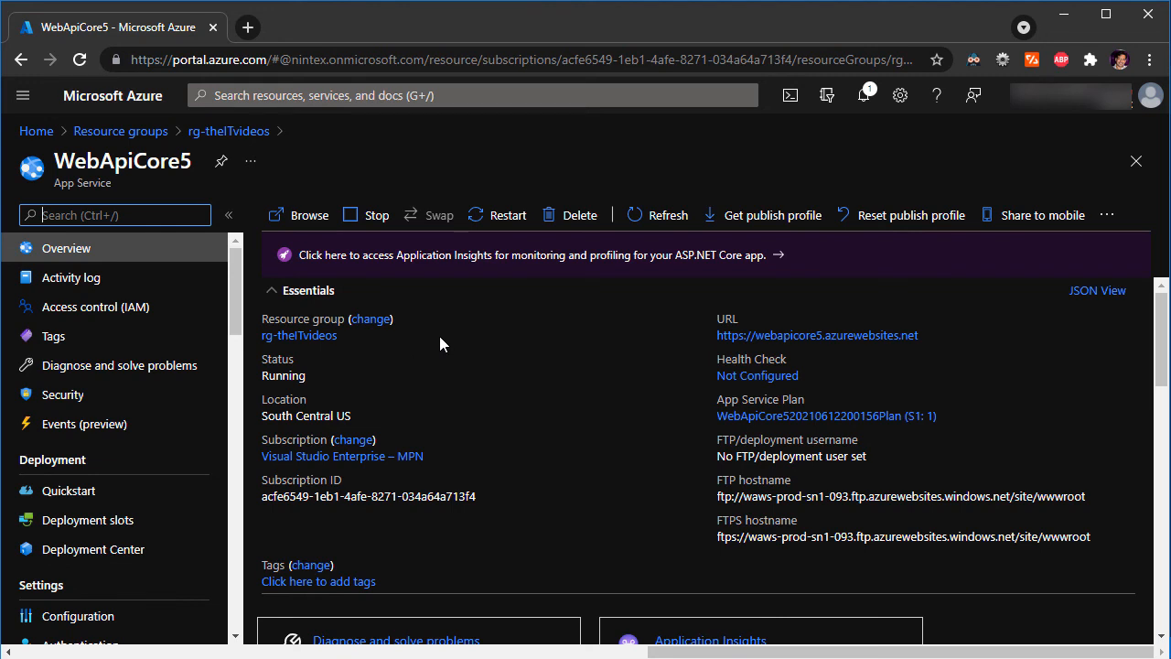
mouse_move(796, 334)
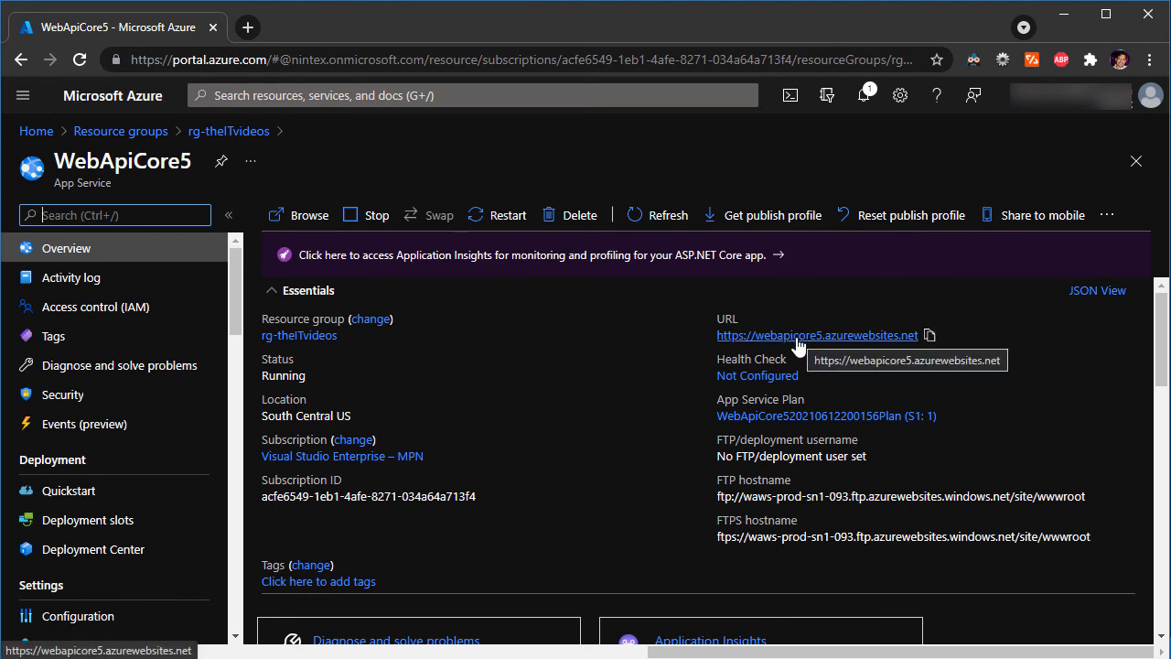
left_click(816, 335)
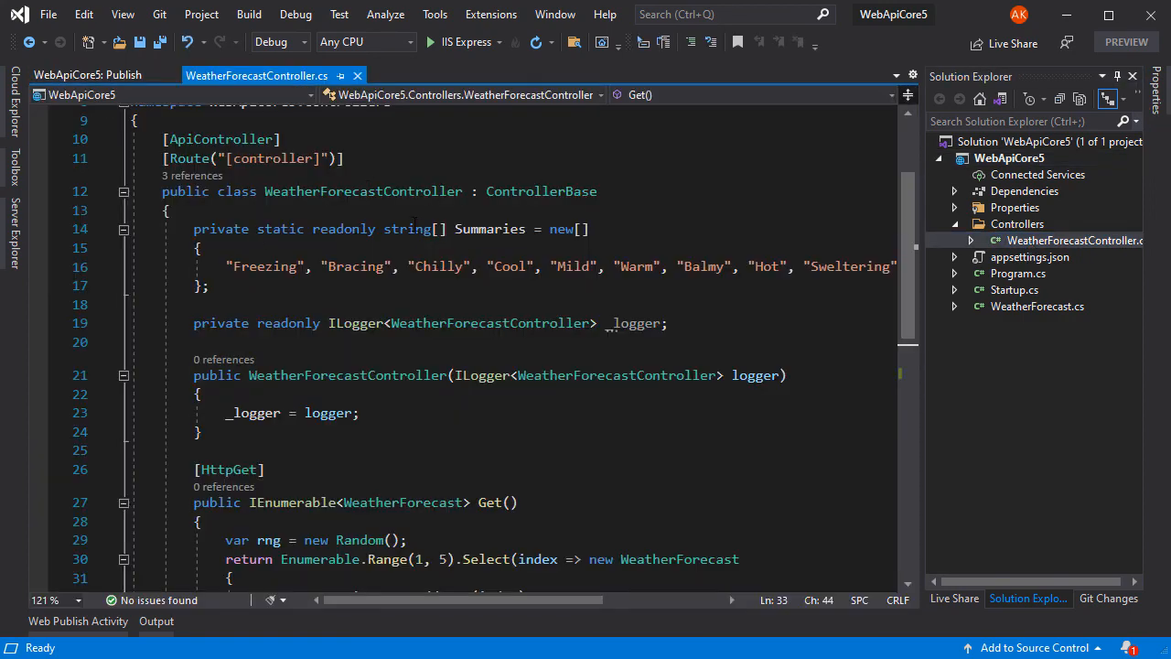
scroll("up", 3)
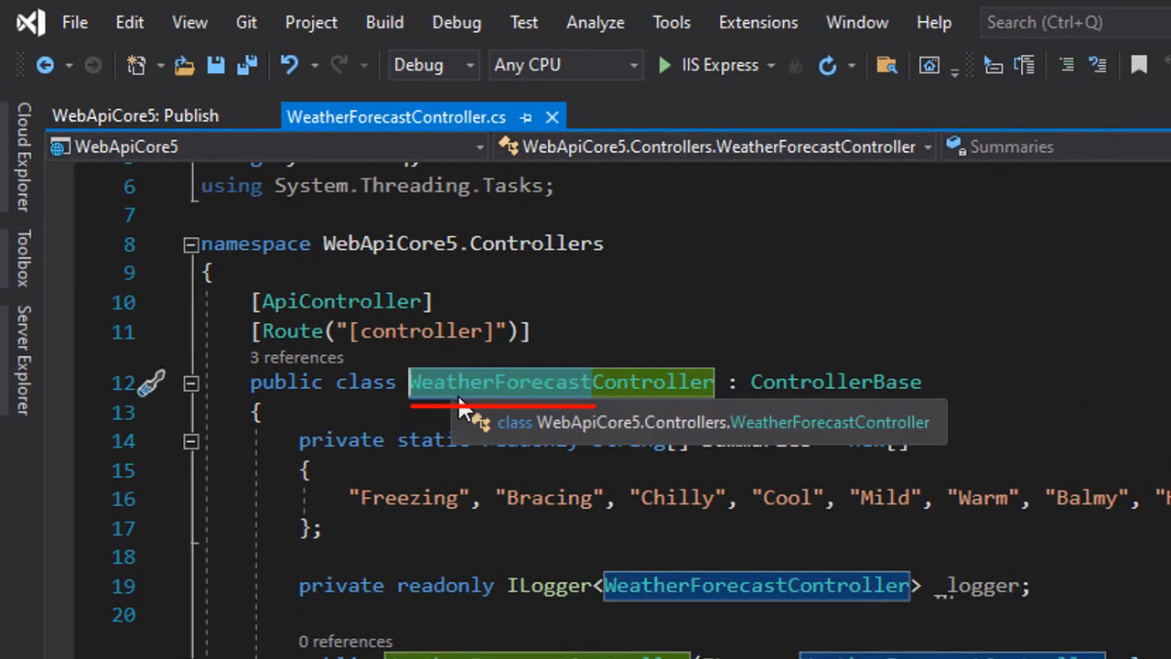
left_click(129, 22)
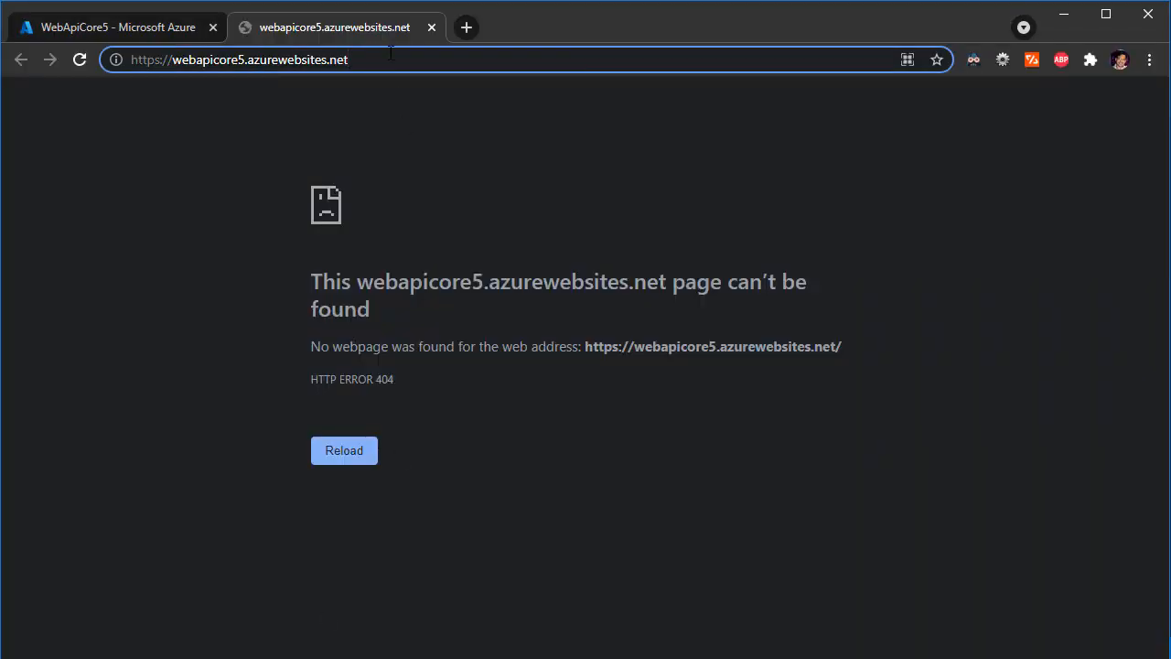
Step: Load /WeatherForecast on webapicore5.azurewebsites.net to get the five-day forecast JSON
type("/WeatherForecast")
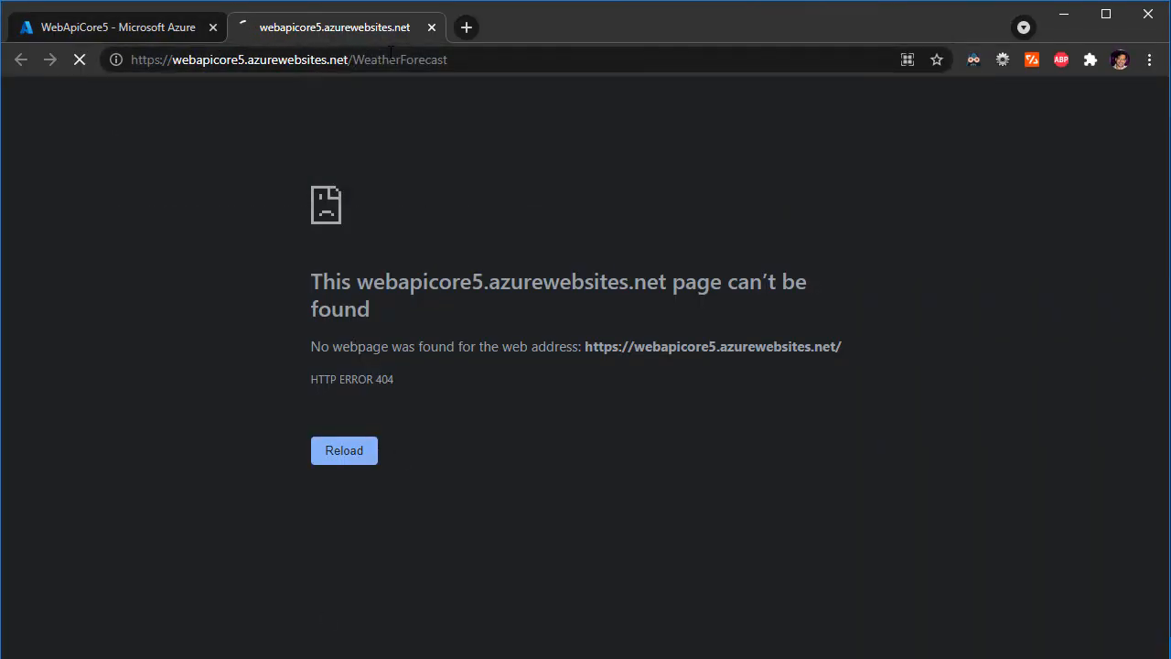
left_click(343, 450)
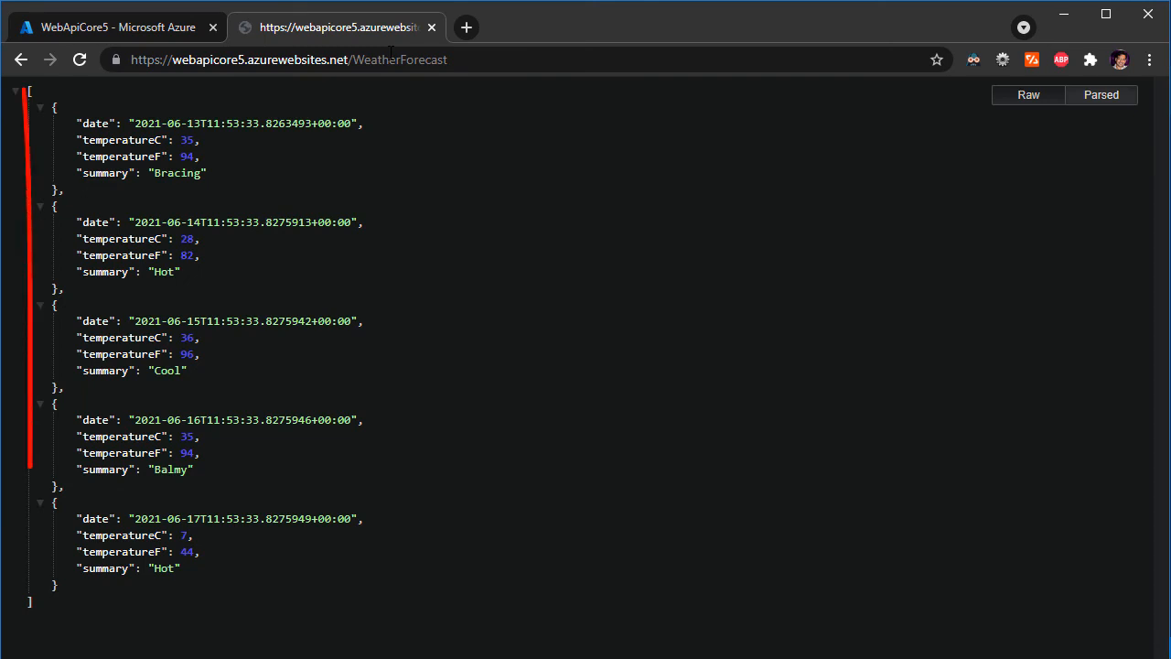
mouse_move(348, 299)
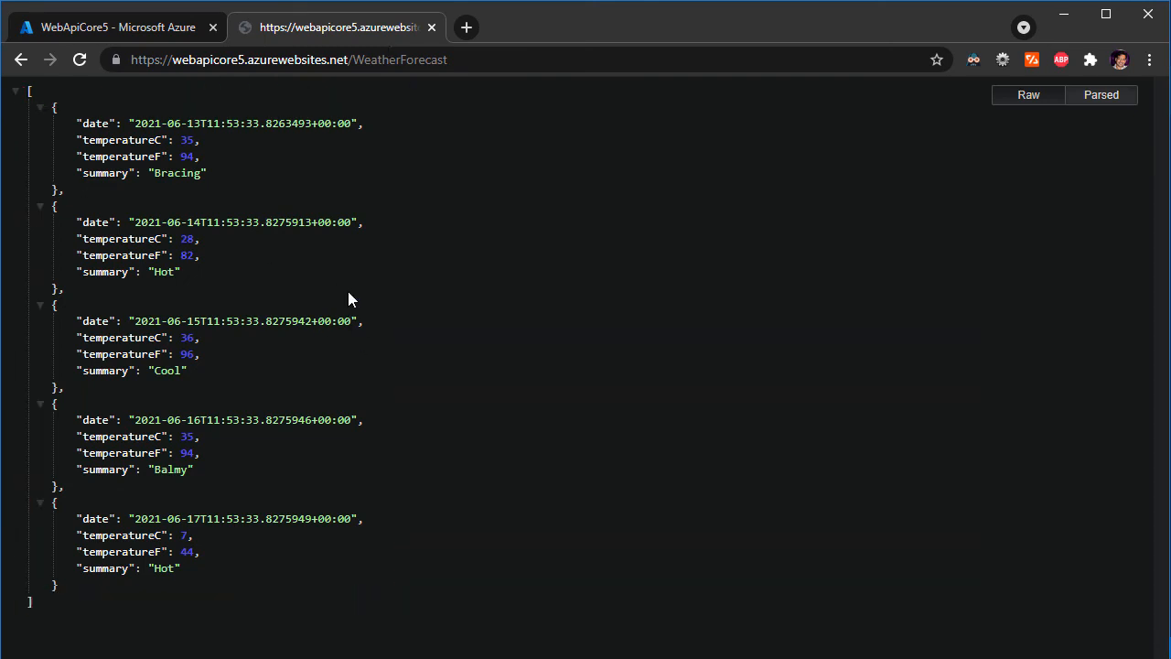
mouse_move(334, 80)
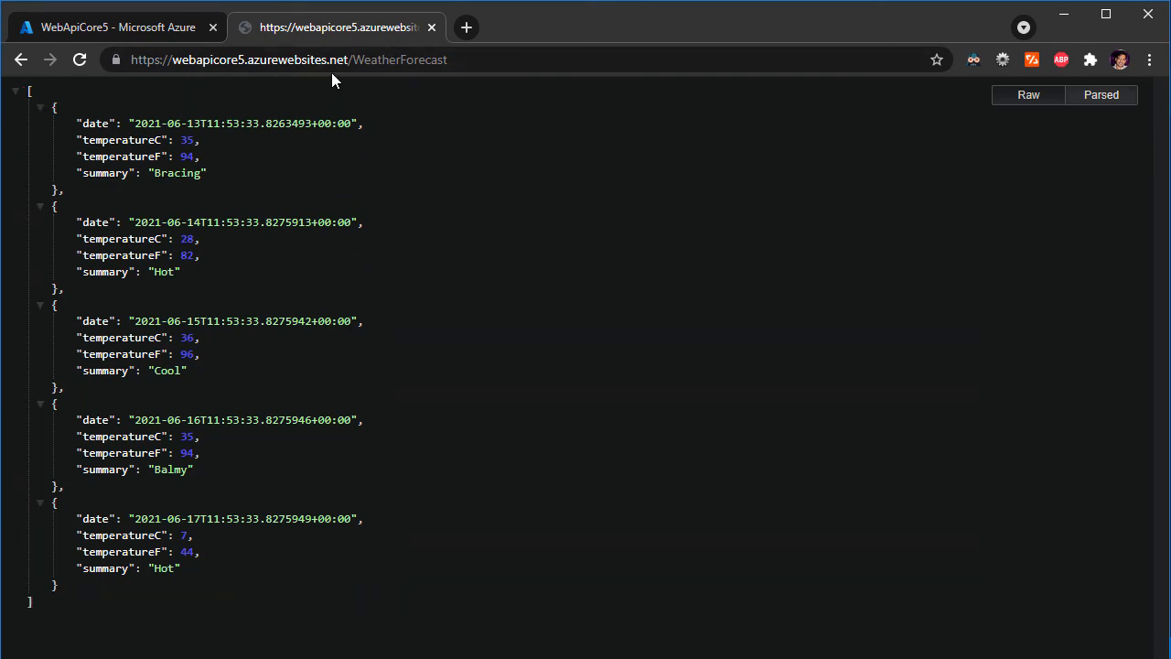
mouse_move(409, 117)
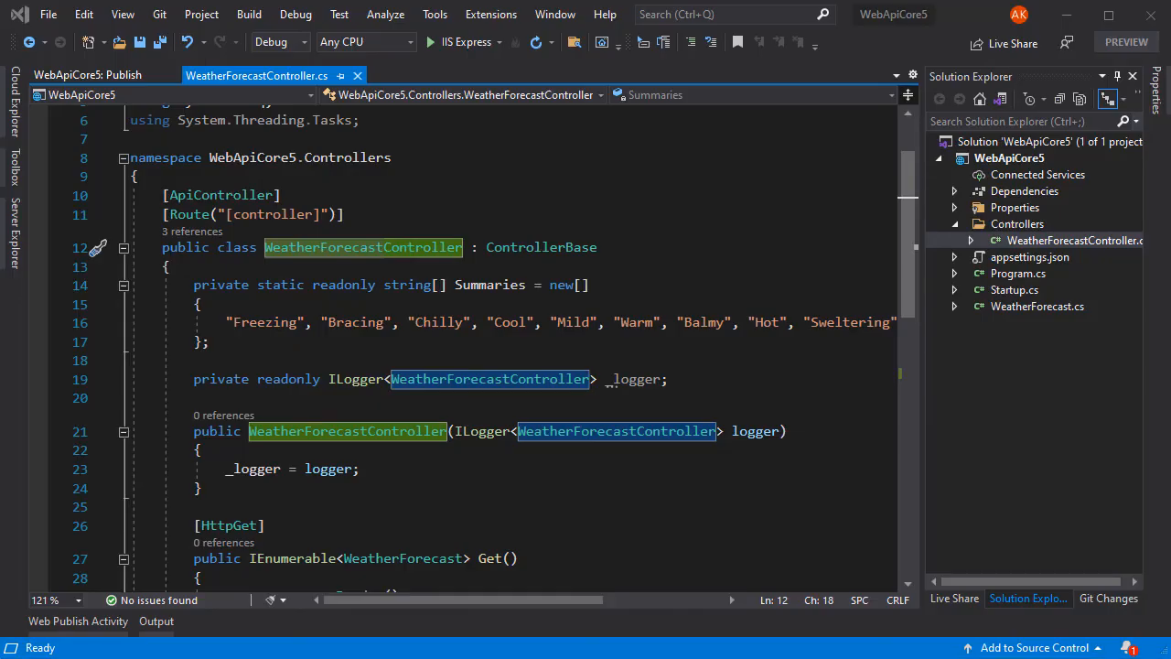
Step: Add a HelloWorld method with [HttpGet] and [Route("hello")] after Get, returning "Hello world"
left_click(198, 487)
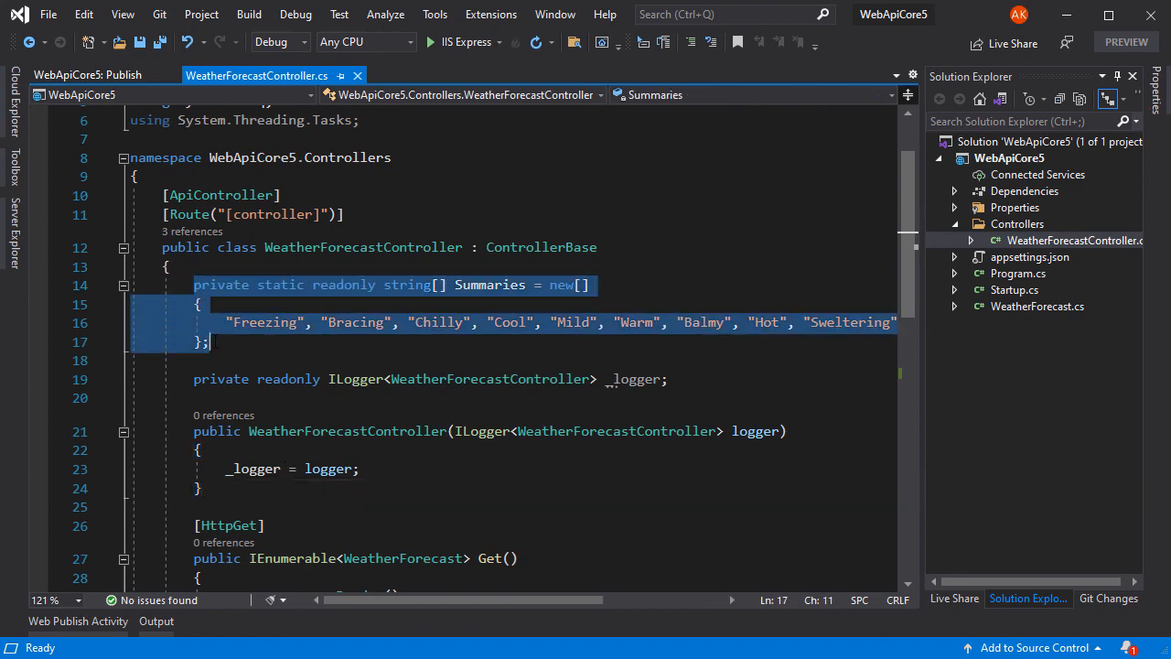
scroll("down", 3)
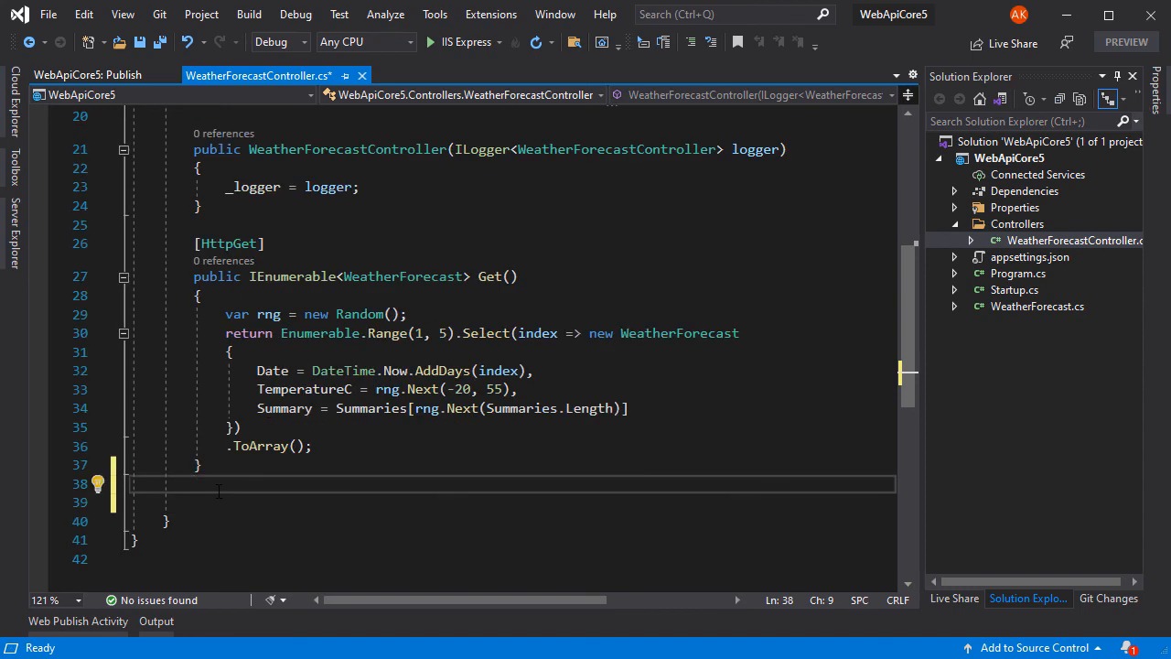
key("enter")
type("[Route(\"hello\")]")
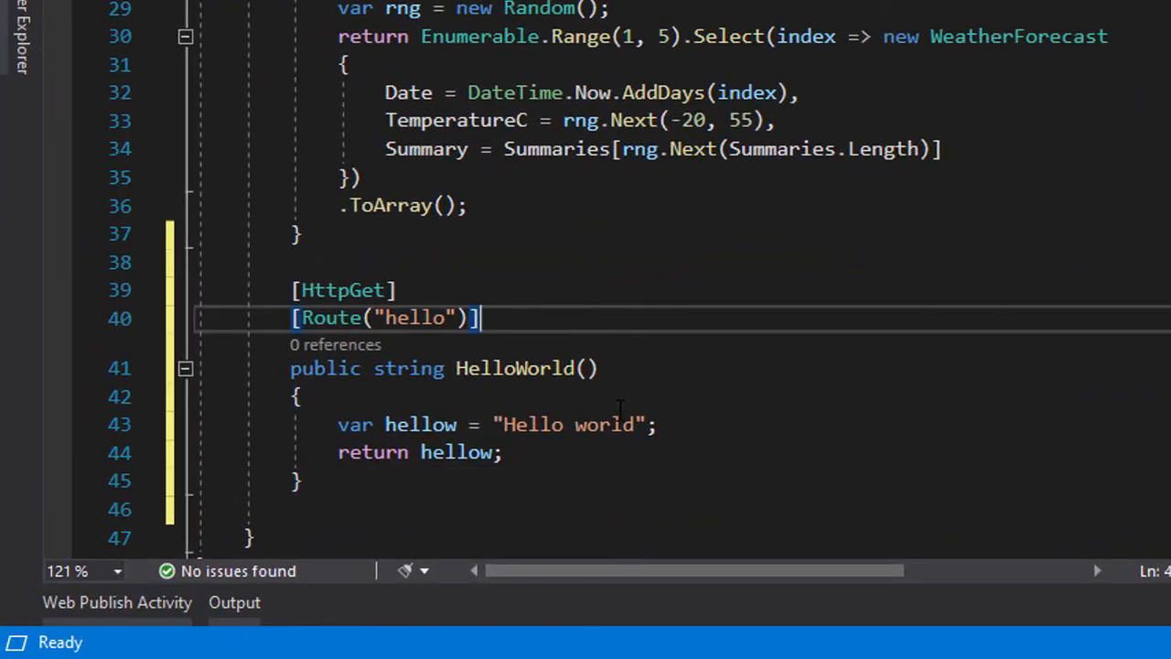
mouse_move(440, 468)
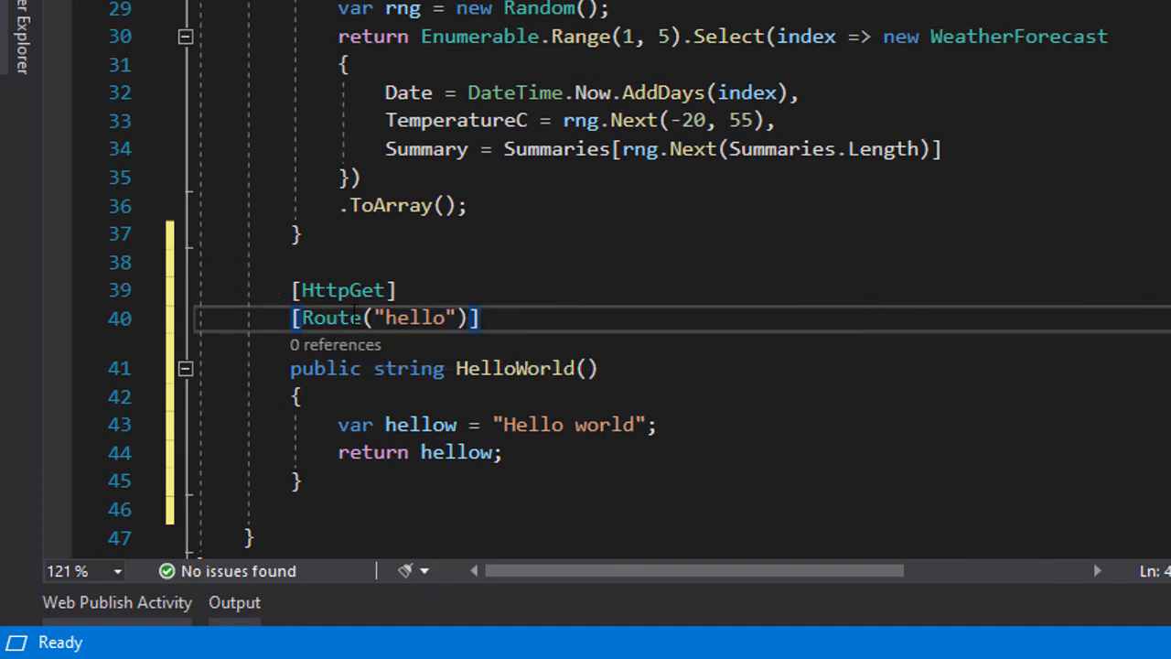
scroll("up", 3)
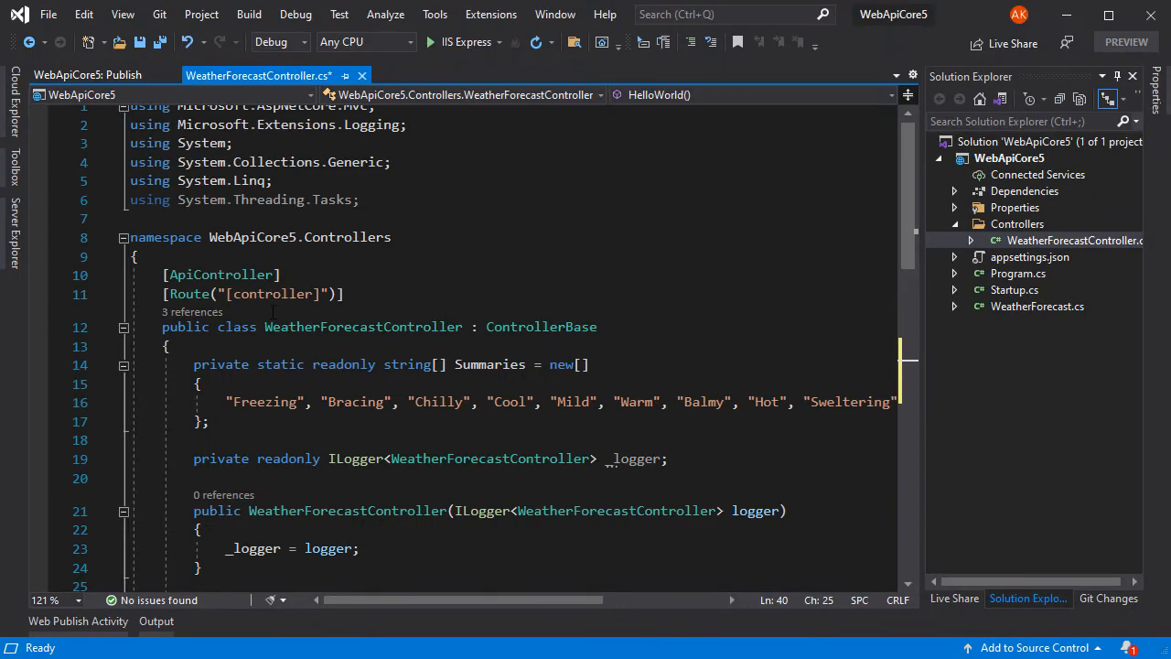
scroll("down", 3)
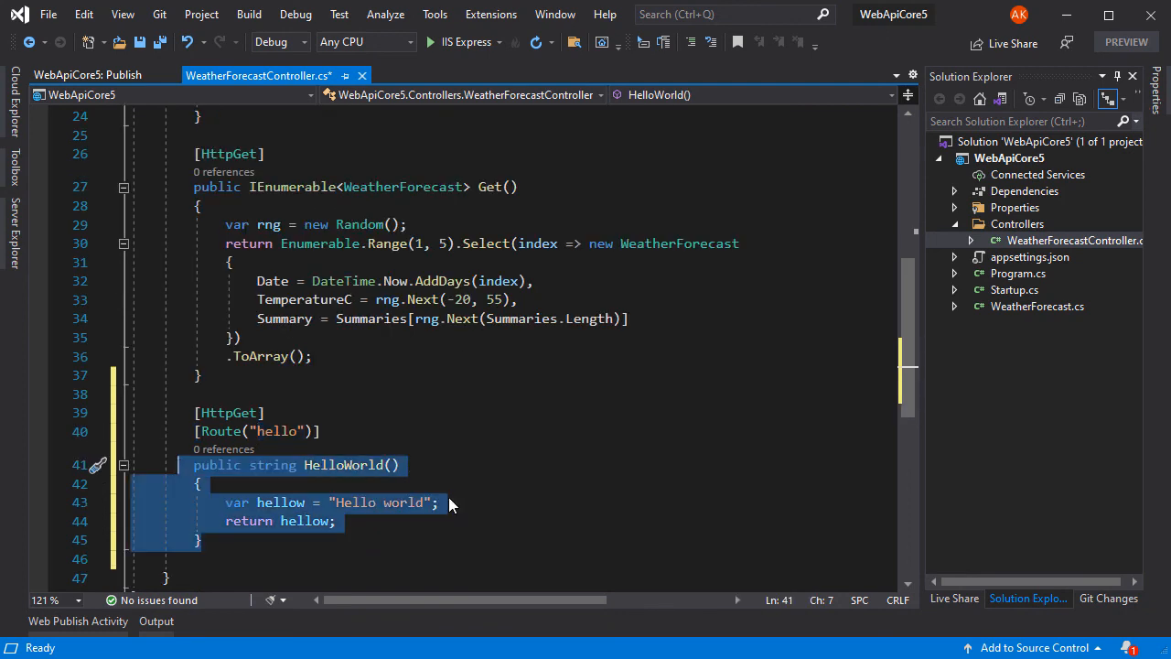
left_click(139, 42)
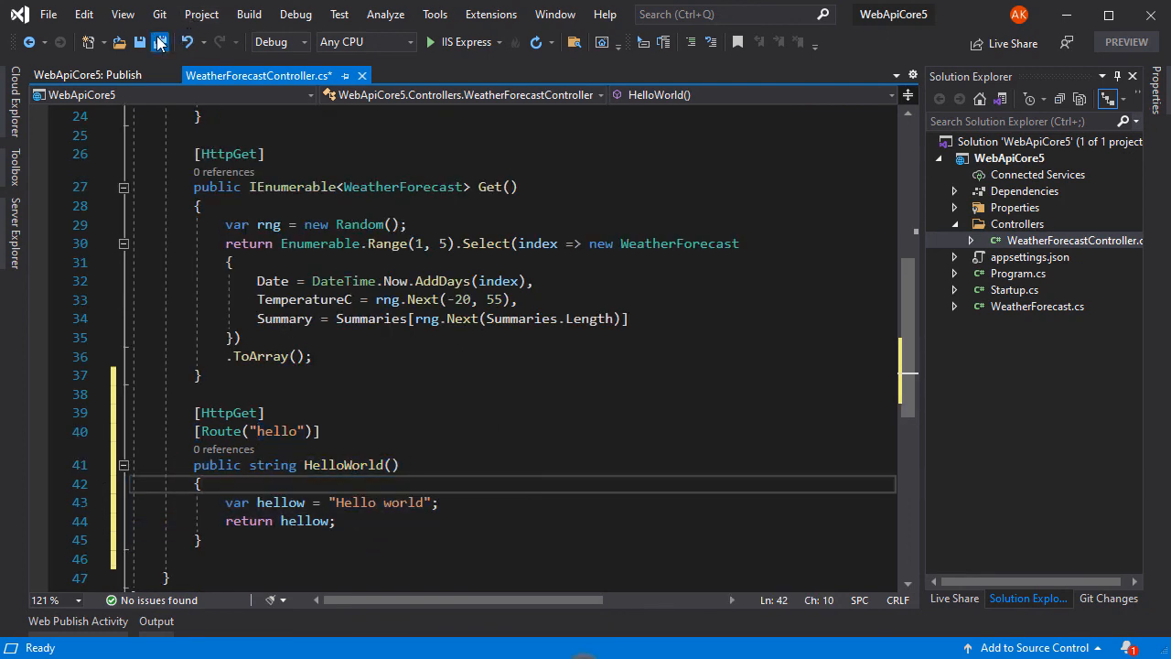
Step: Save all changes and republish WebApiCore5 to webapicore5.azurewebsites.net from its publish profile
left_click(159, 42)
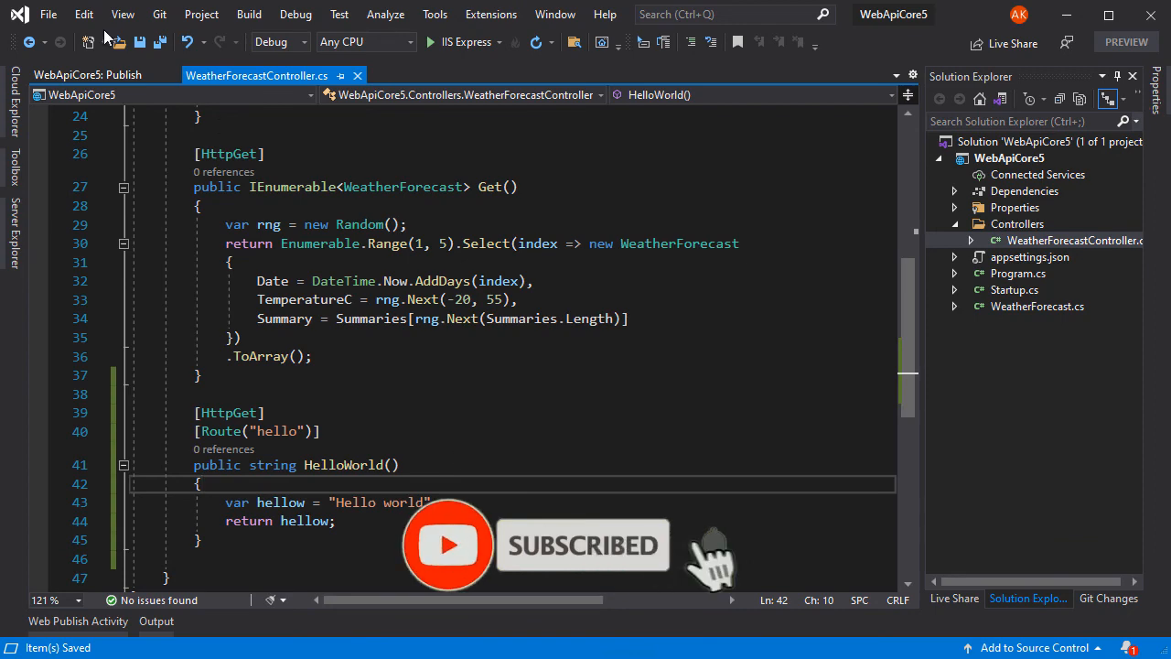
left_click(87, 75)
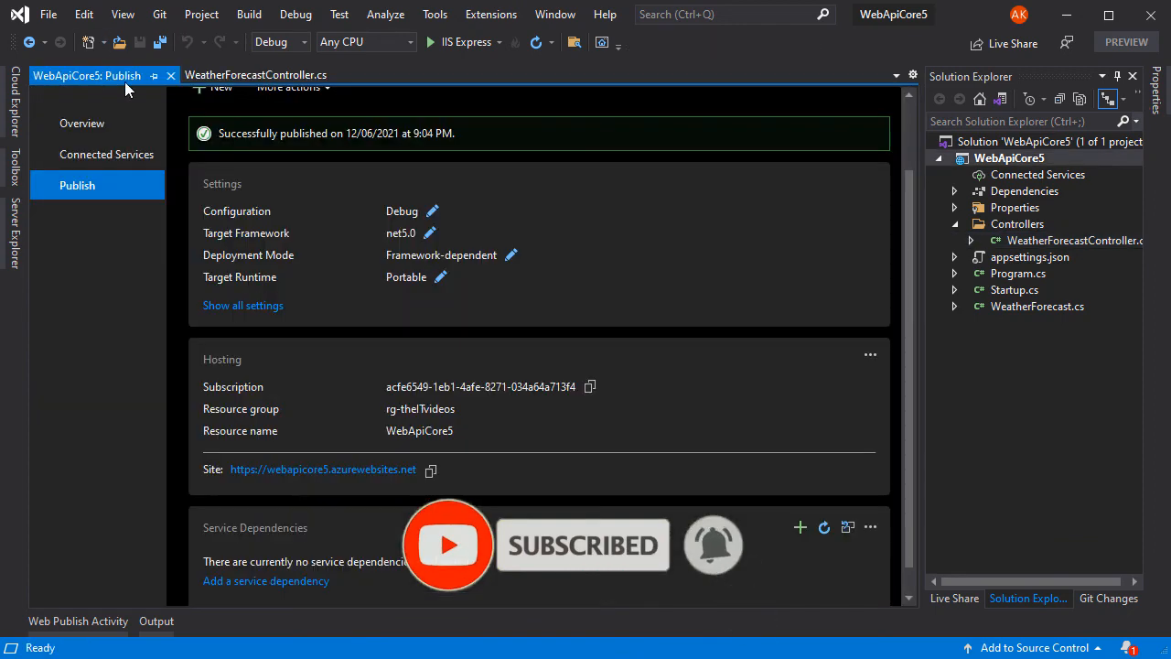
left_click(82, 122)
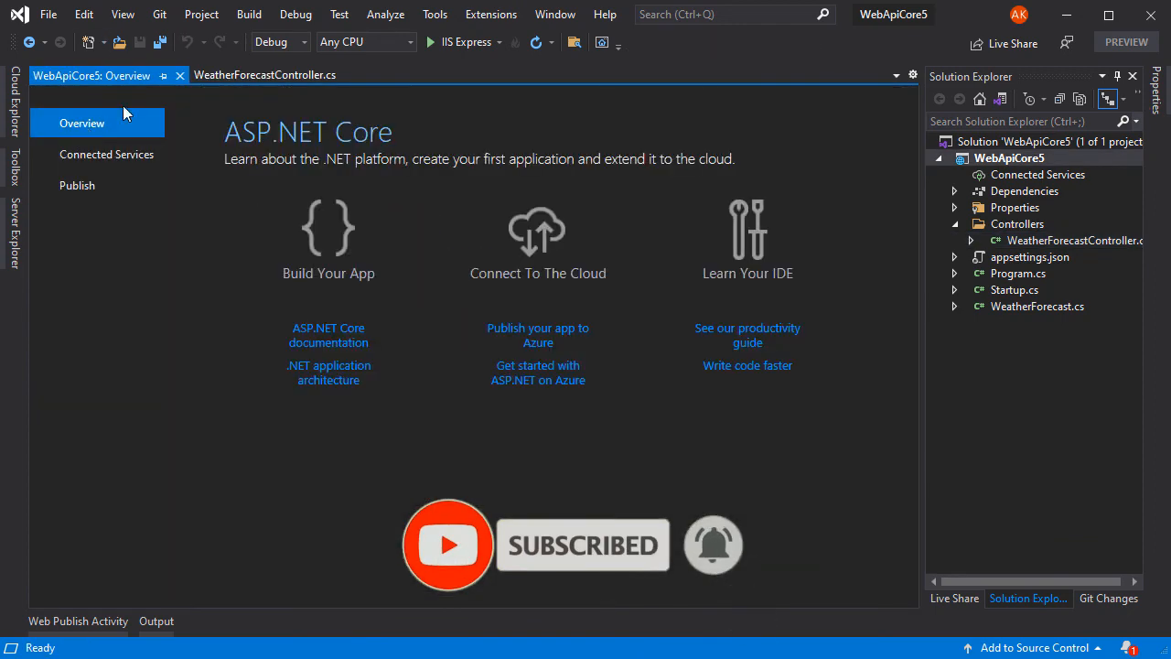
left_click(77, 184)
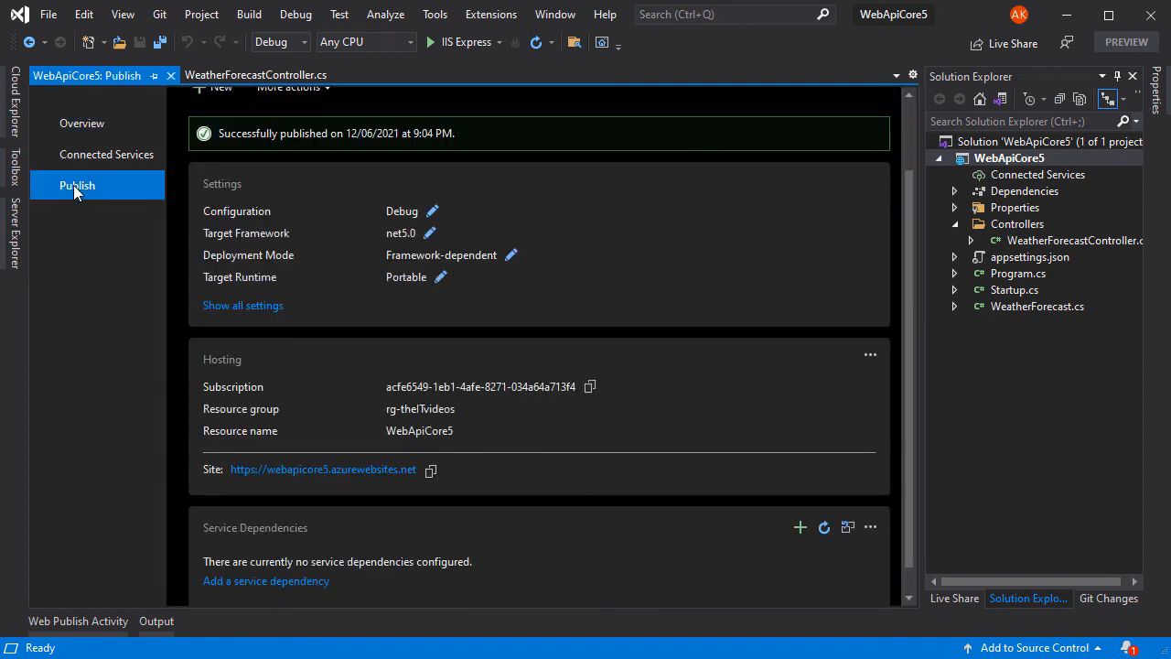
scroll("up", 3)
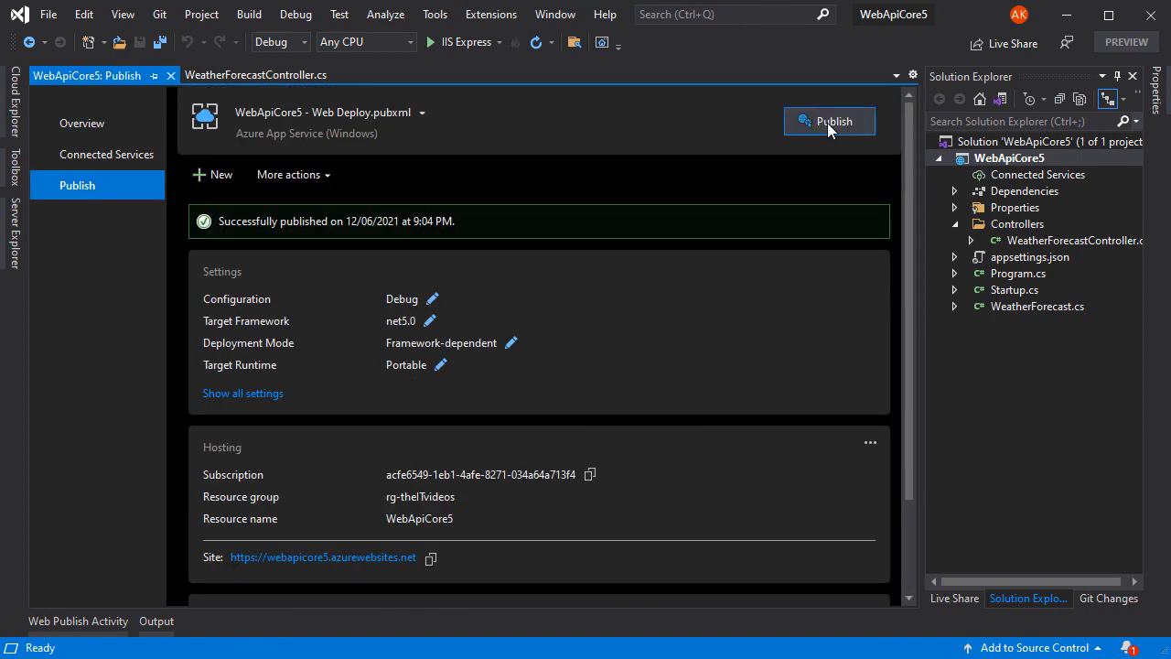
right_click(1010, 157)
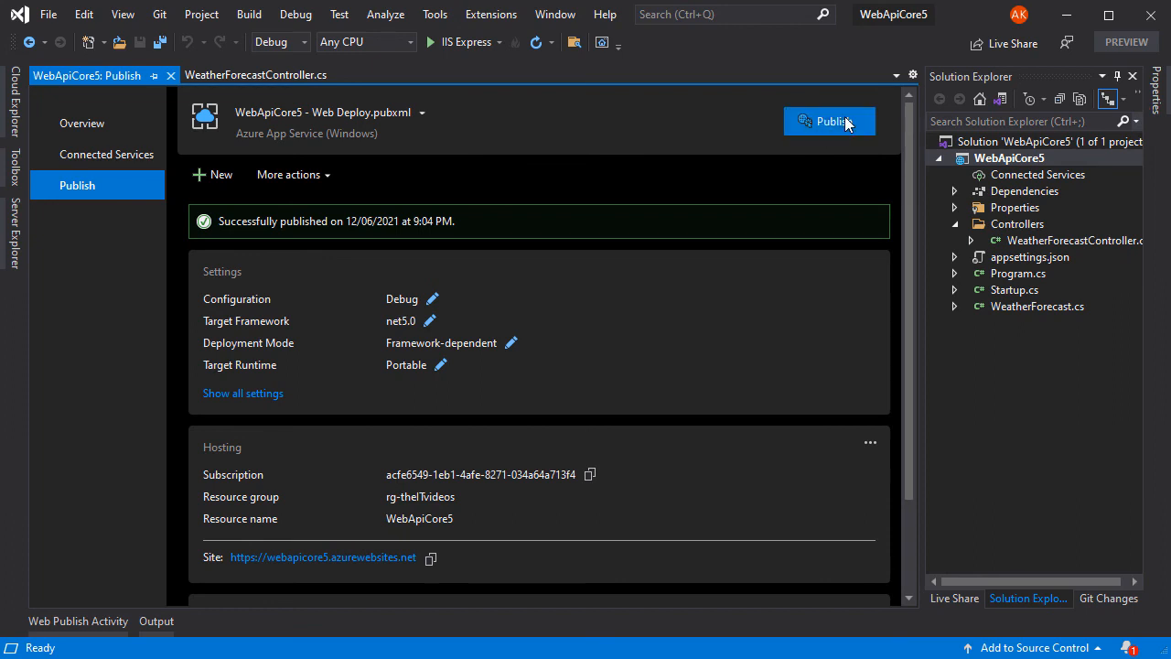
left_click(828, 121)
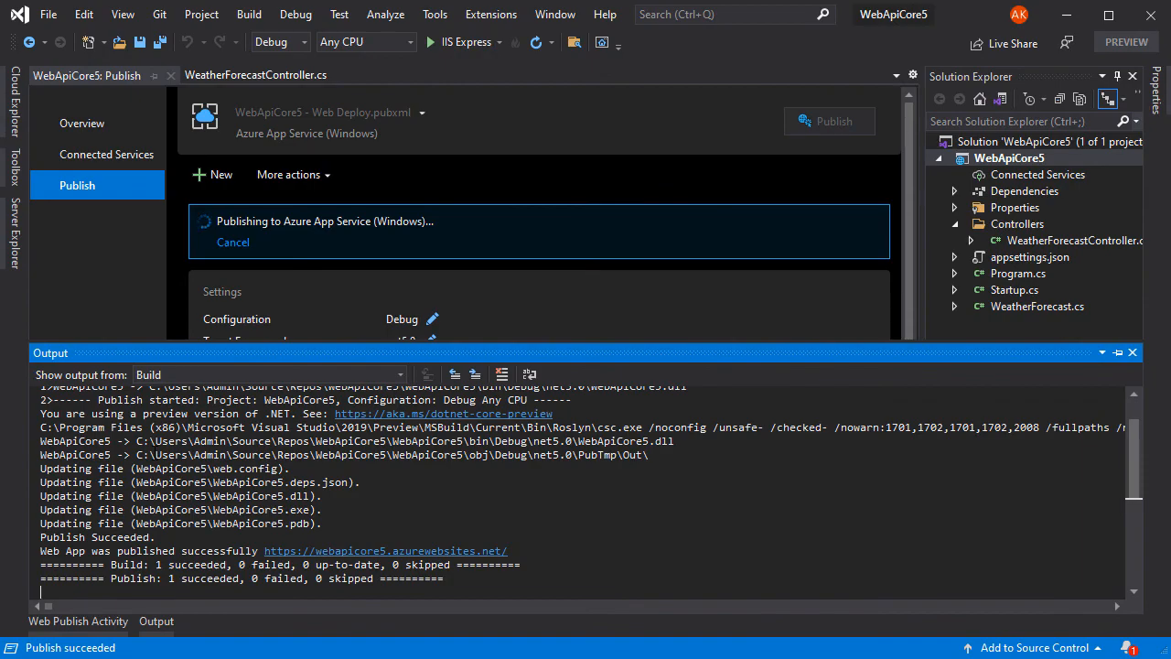
Step: Check the Output window's Publish succeeded line, then return to WeatherForecastController.cs
left_click(385, 551)
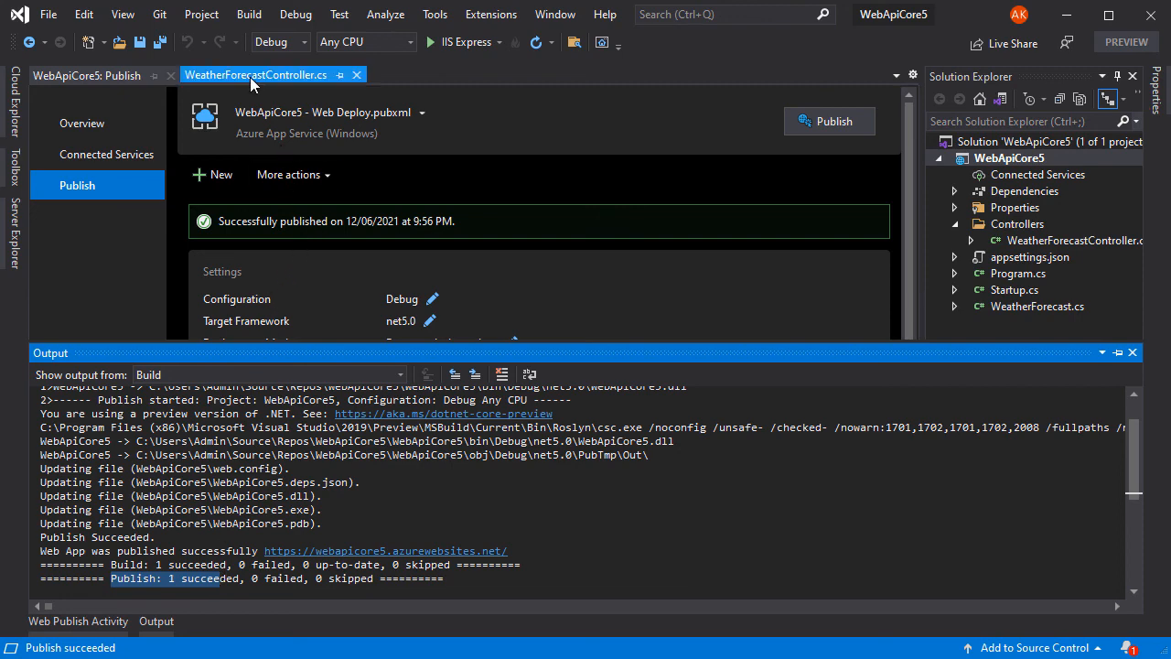
mouse_move(265, 80)
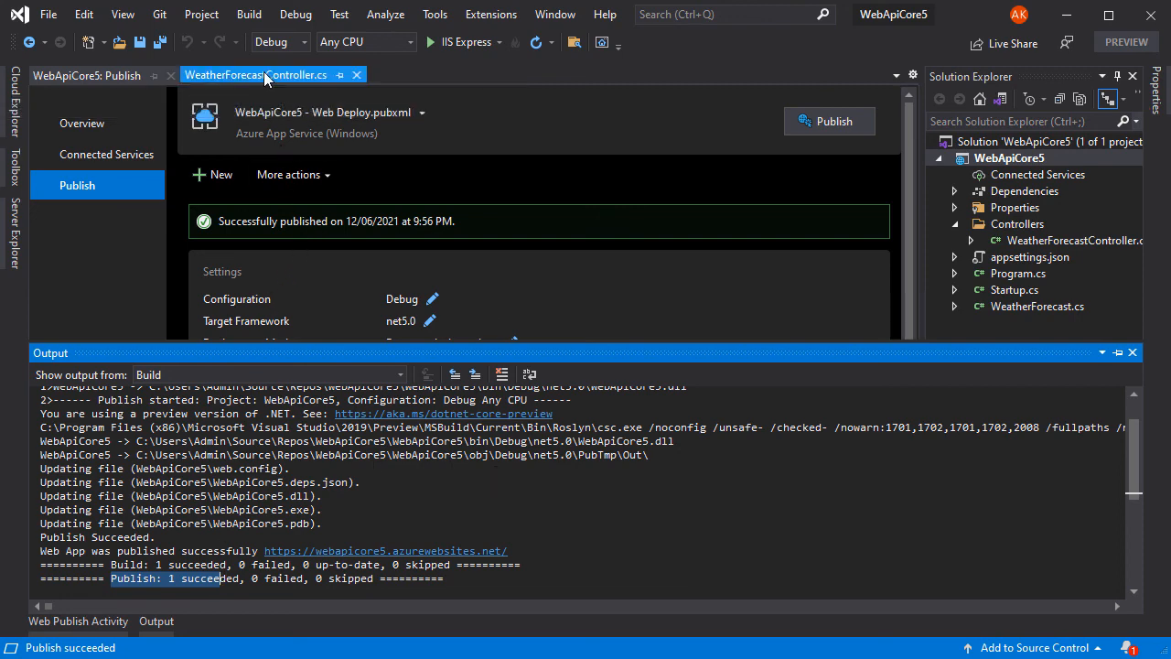
left_click(256, 75)
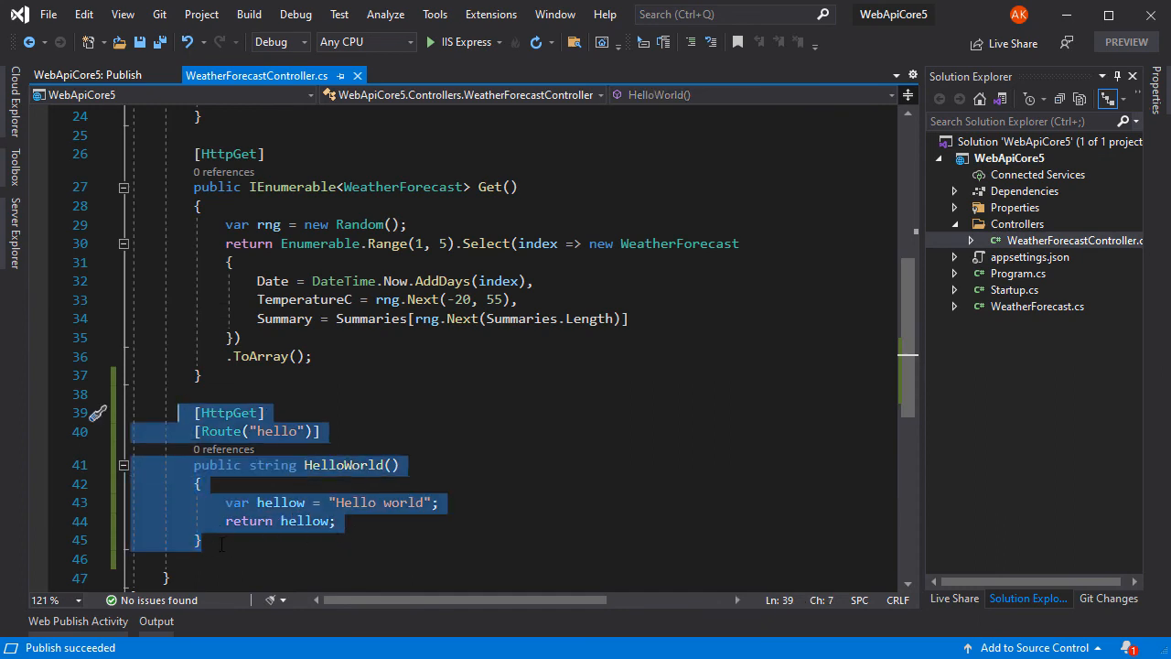
mouse_move(227, 516)
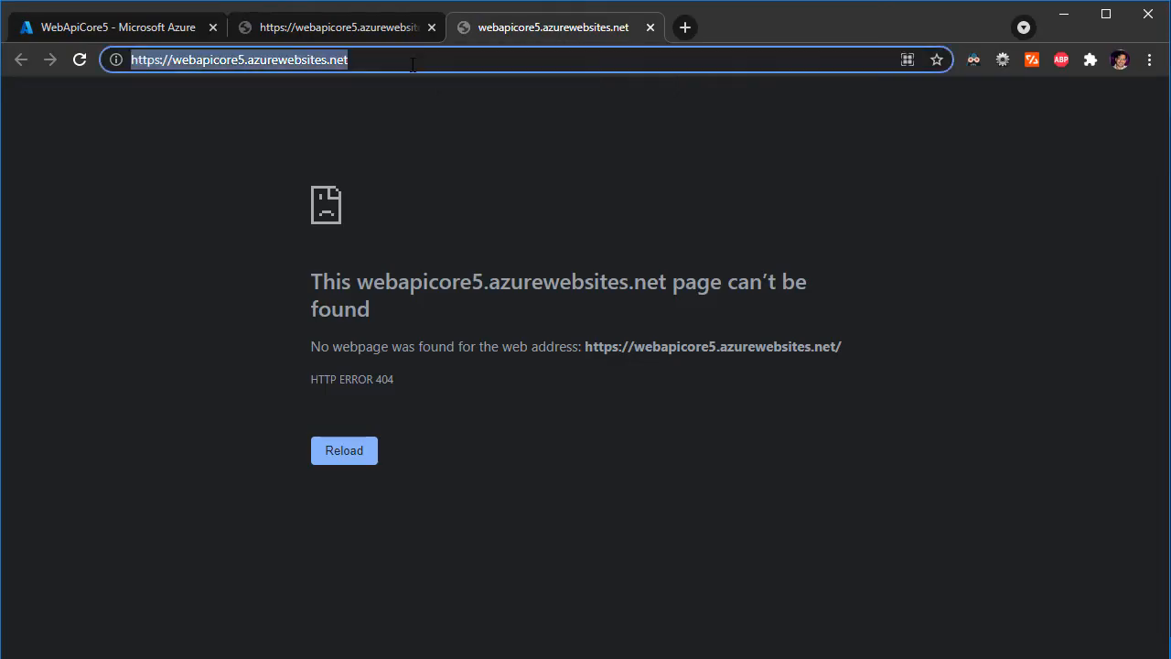
Step: Request /WeatherForecast/hello on the deployed site after checking the hello route attribute
type("/WeatherForecast")
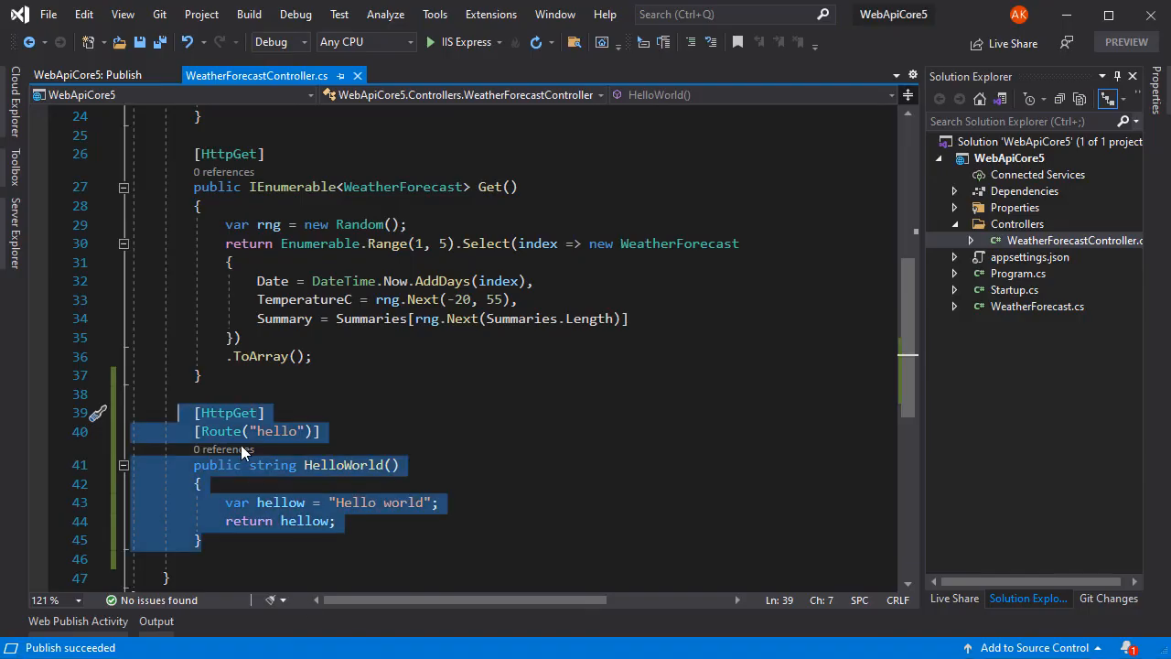
left_click(320, 431)
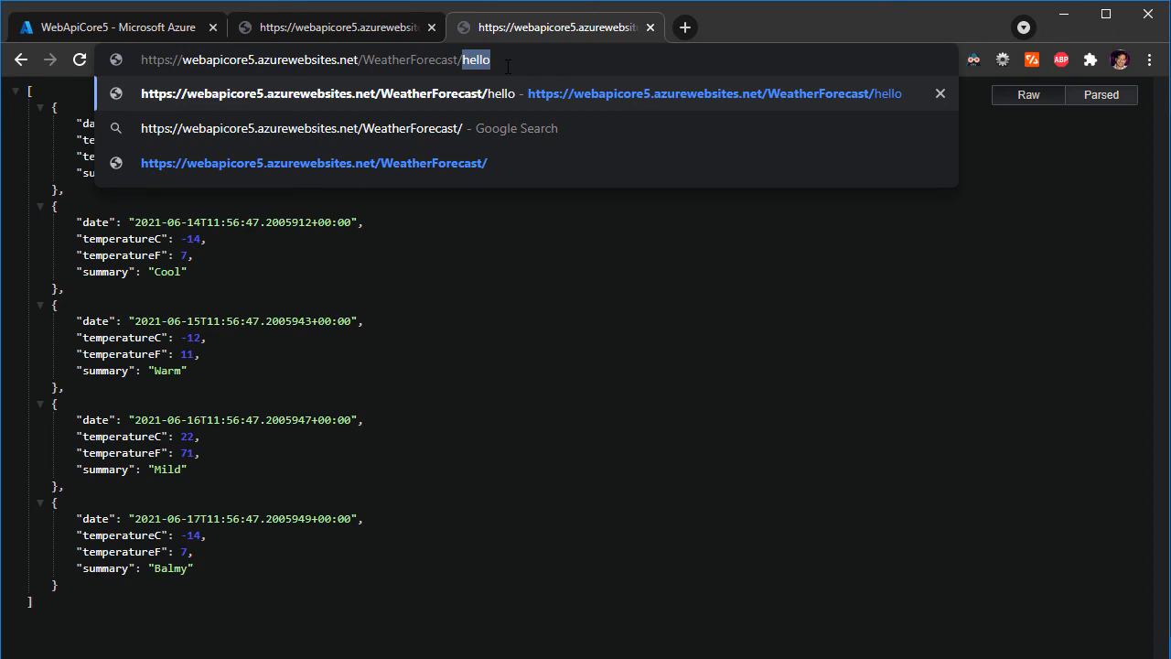
key("Return")
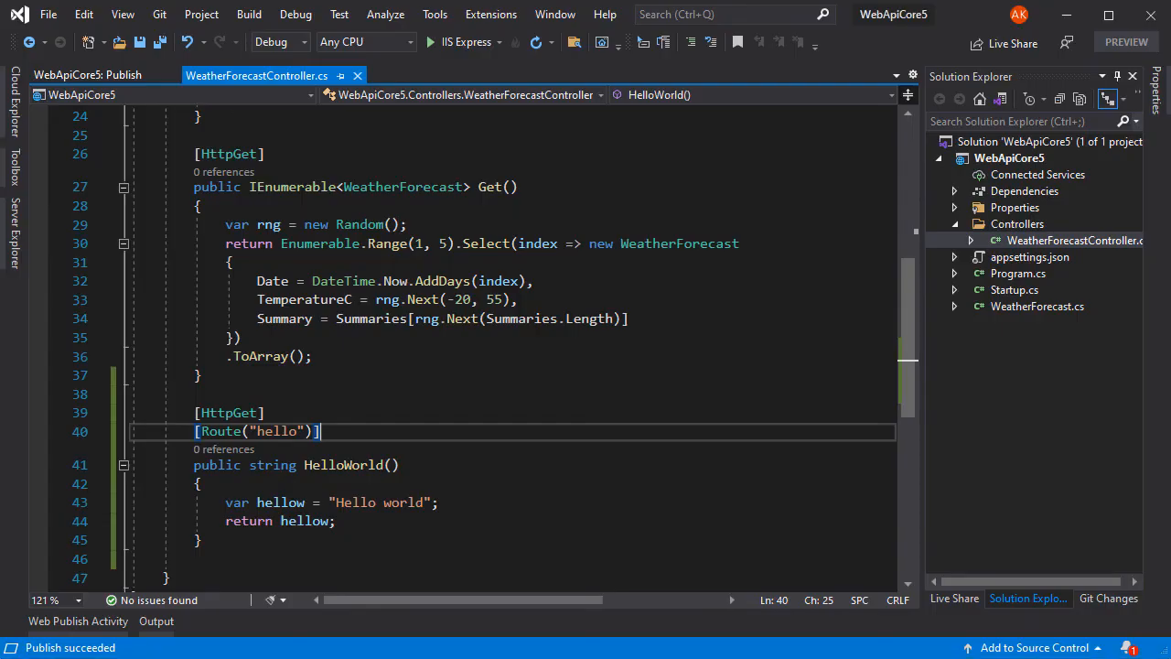
mouse_move(48, 510)
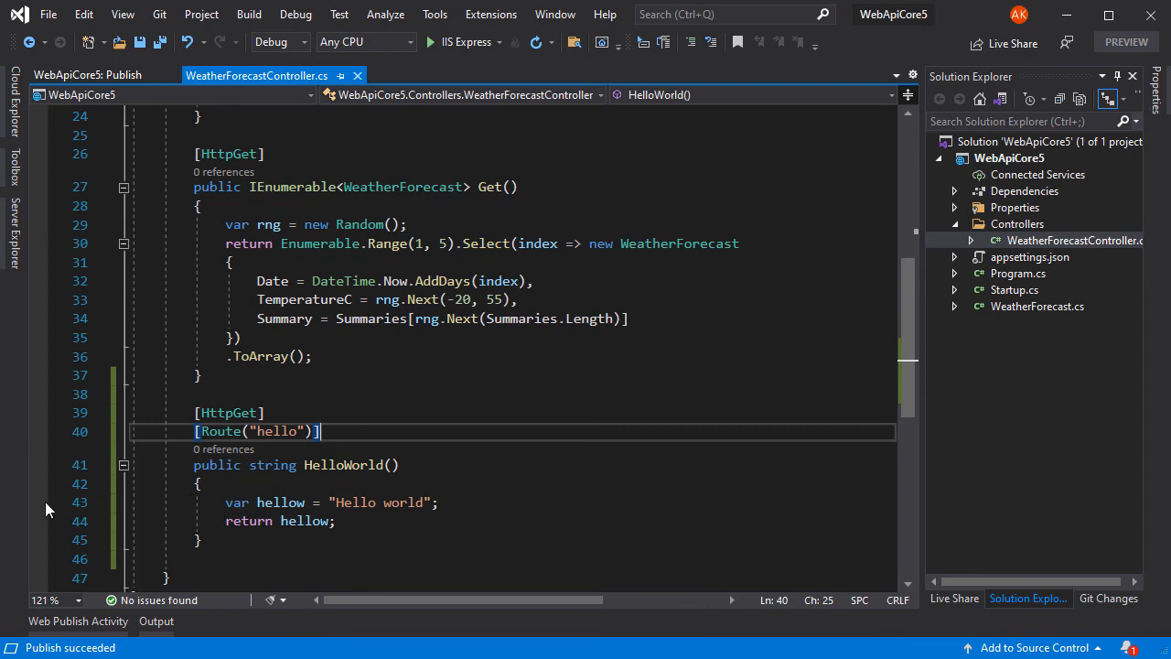
Step: Set a breakpoint on the Hello world line and expand App Services > WebApiCore5 in Cloud Explorer
left_click(40, 502)
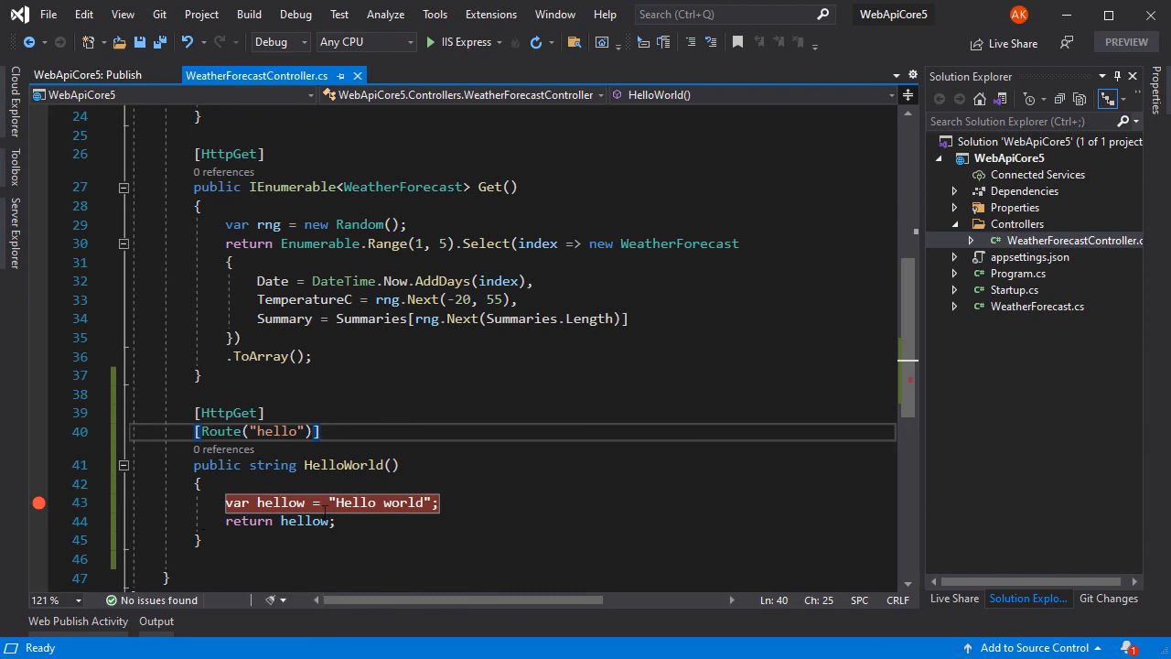
left_click(13, 109)
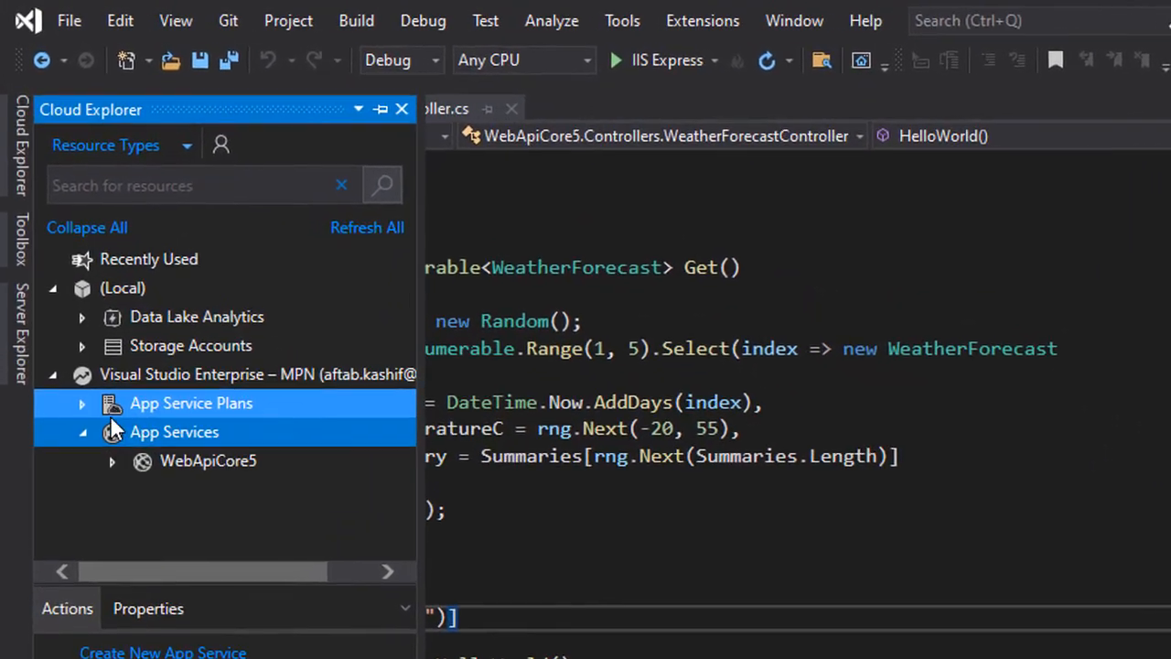
left_click(81, 433)
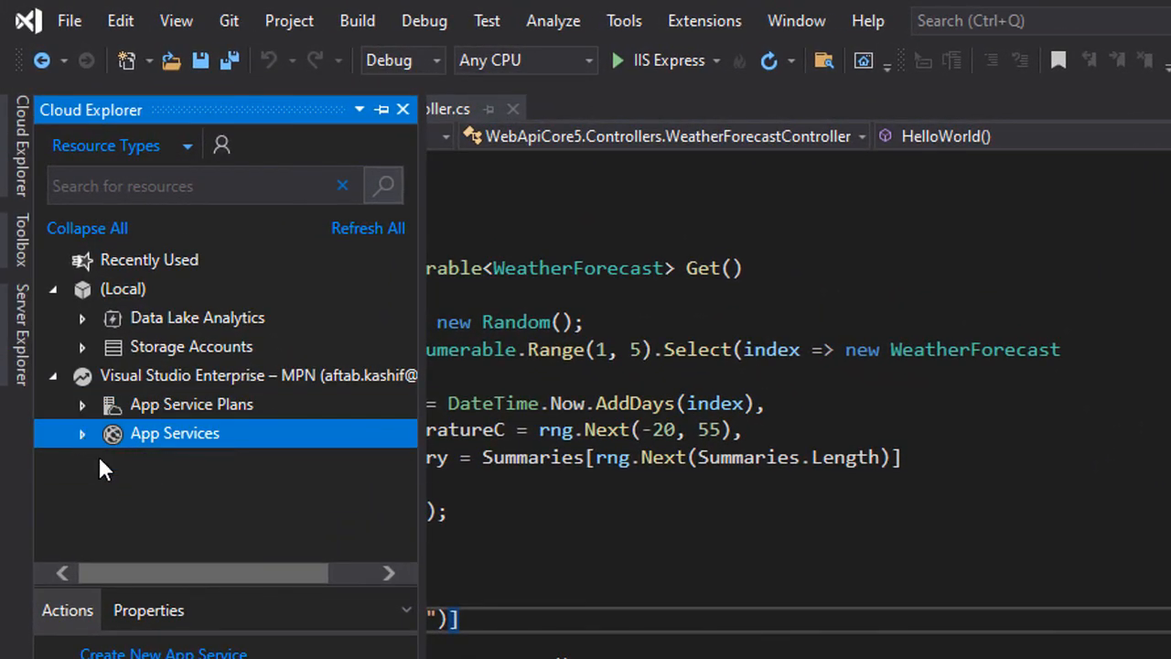
left_click(82, 433)
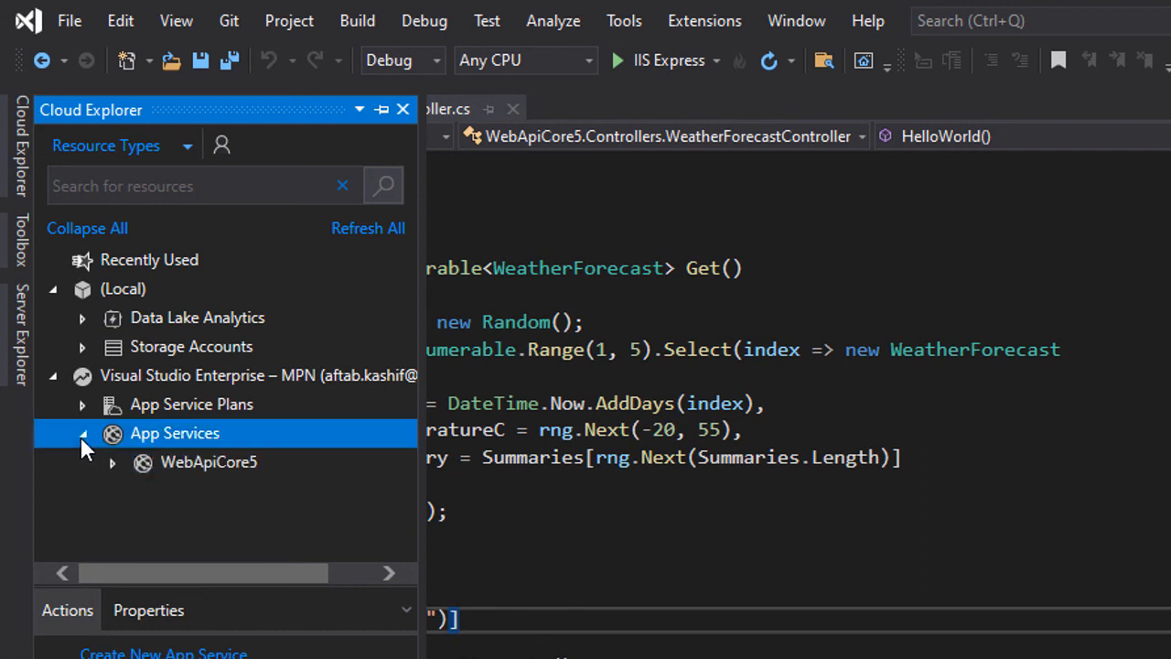
left_click(111, 462)
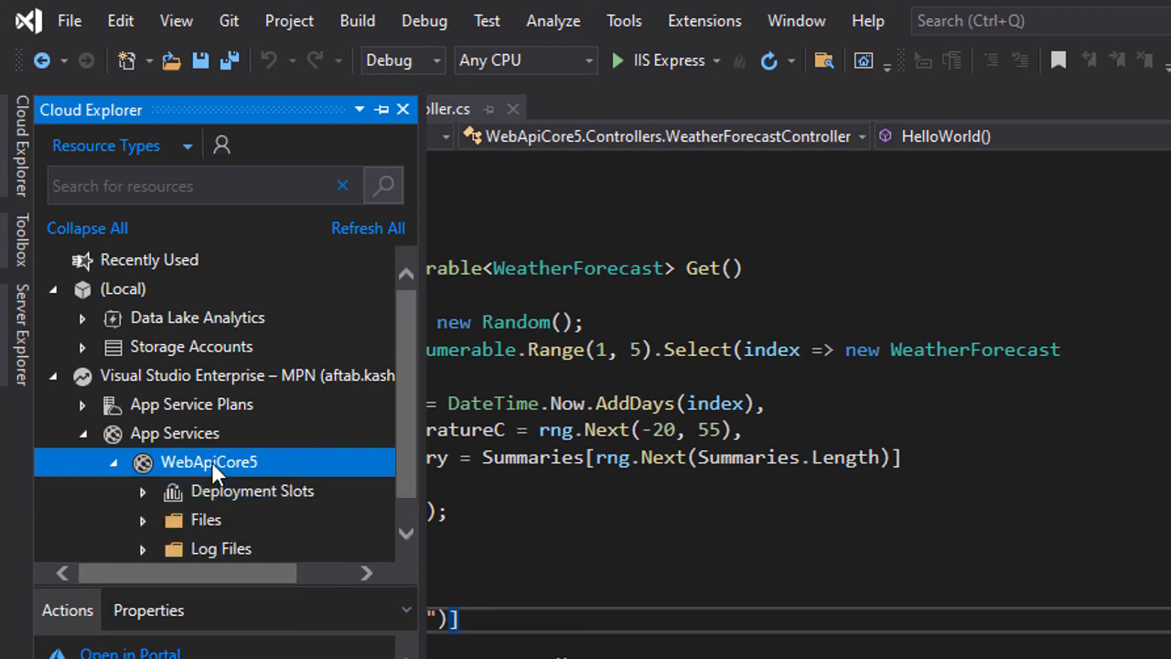
mouse_move(203, 473)
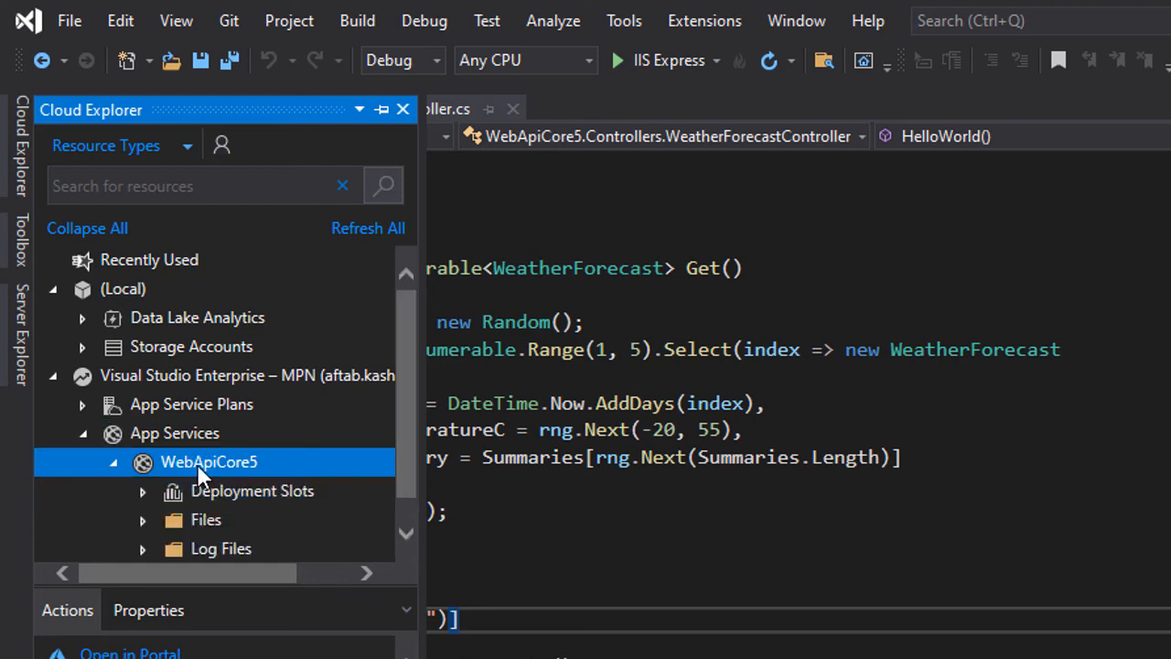
Step: Attach the debugger from WebApiCore5's context menu, then view the Watch 1 and Locals panes
right_click(209, 461)
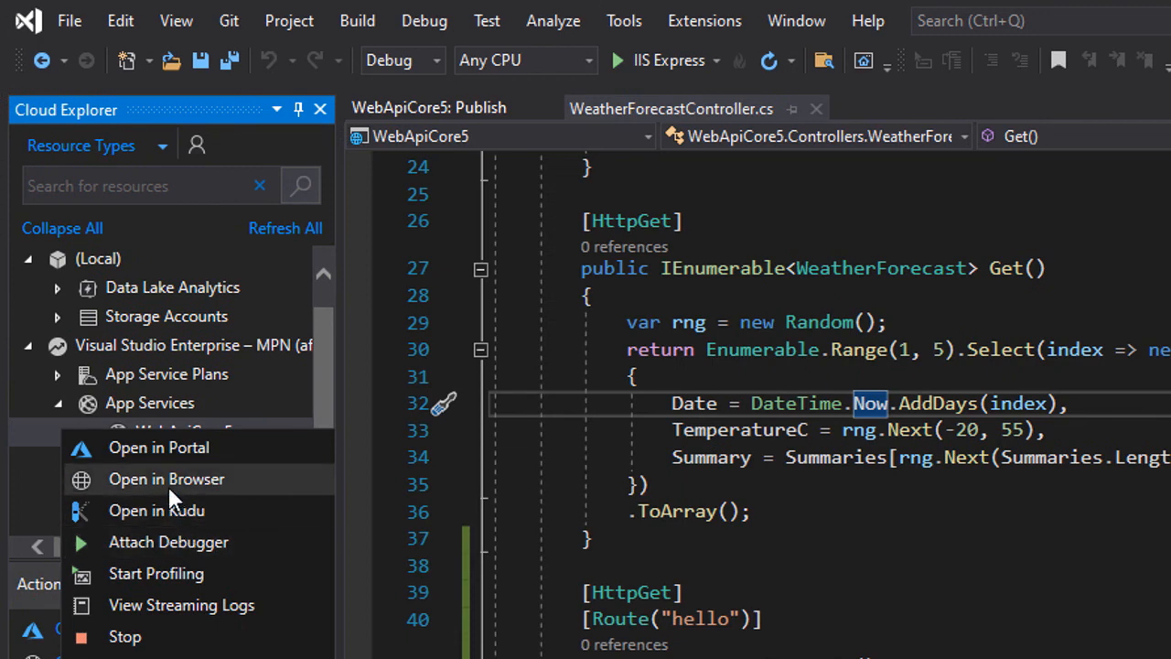
mouse_move(174, 542)
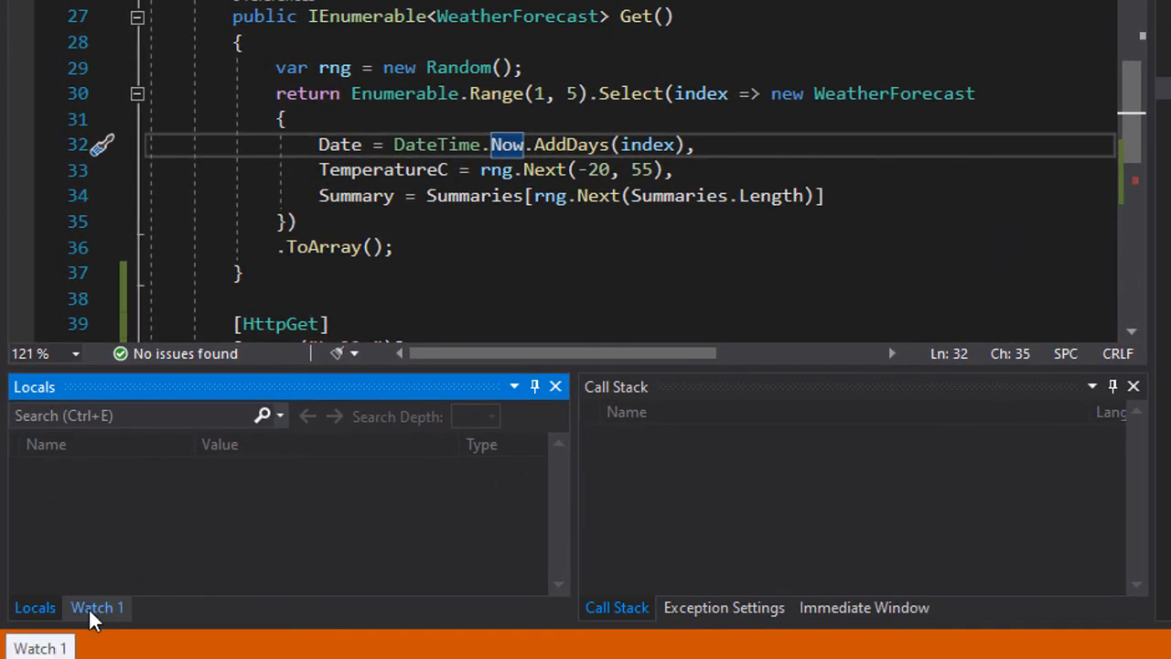
left_click(97, 607)
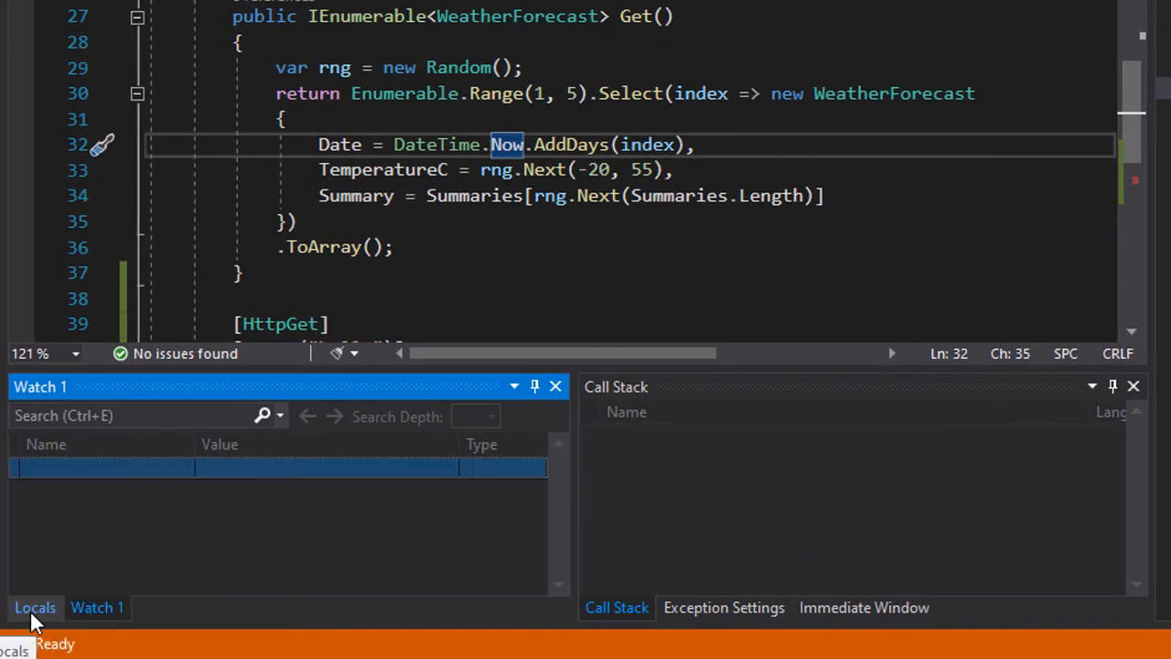
left_click(34, 607)
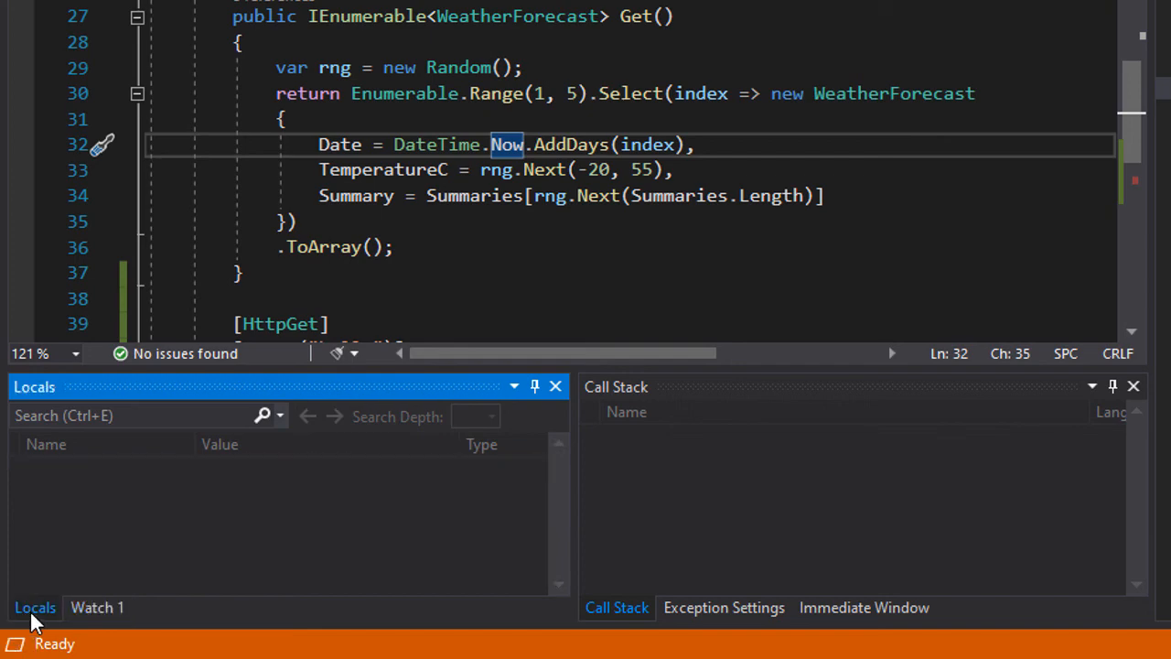
scroll("down", 3)
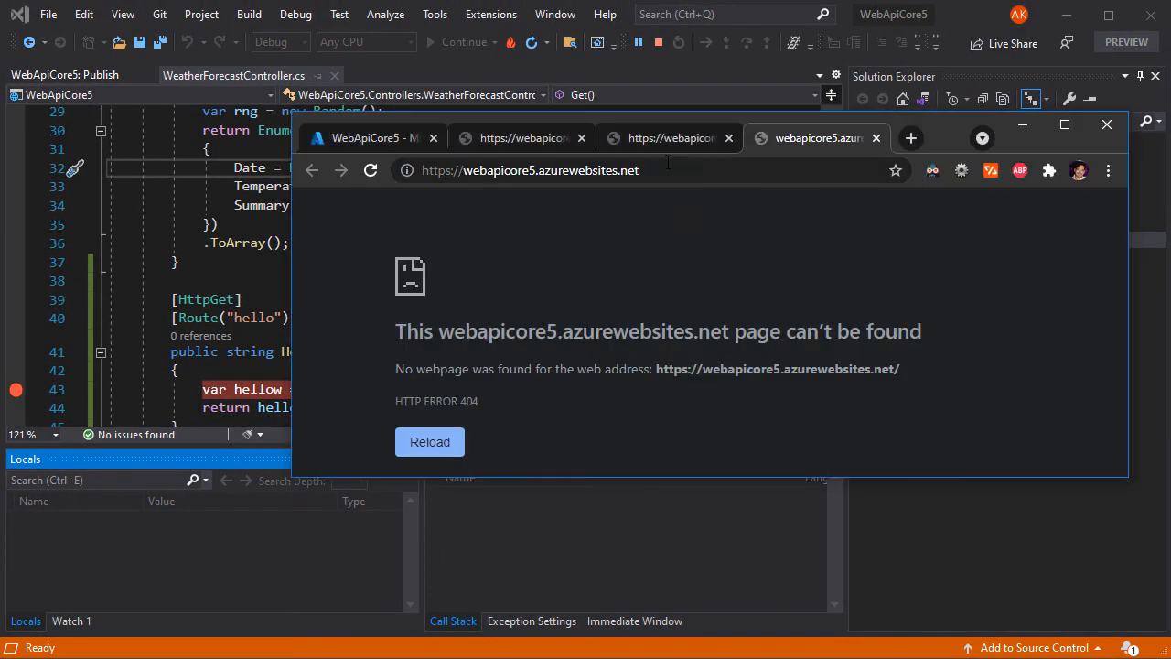
mouse_move(199, 317)
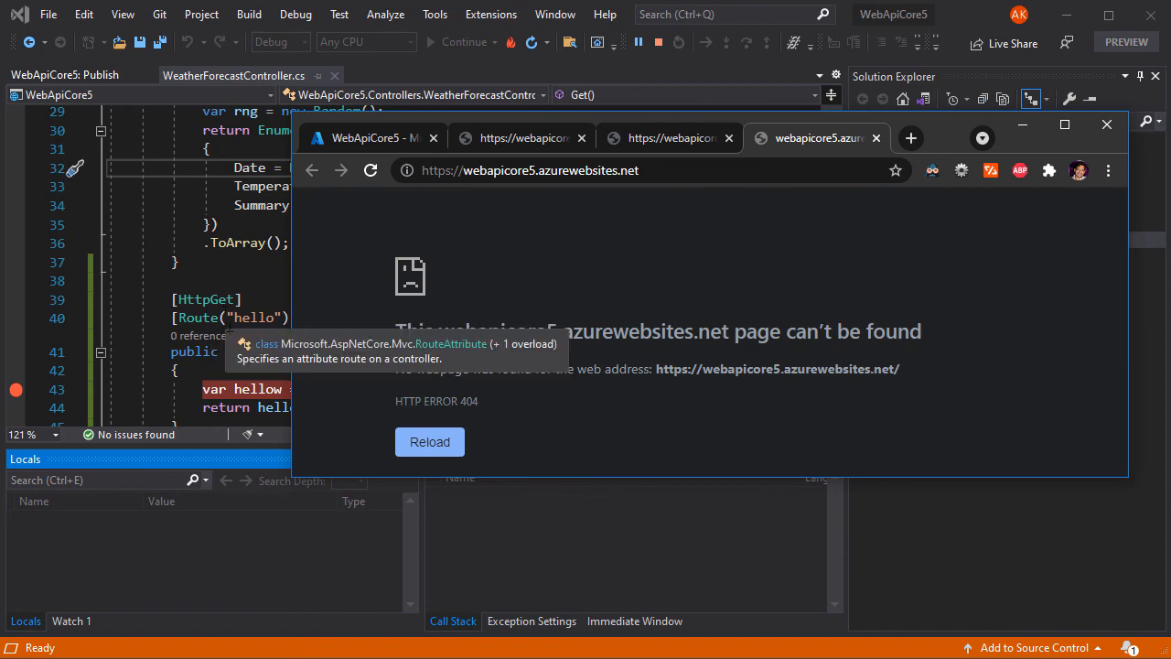
Step: Go back to the controller code to check the HelloWorld action's hello route
left_click(528, 170)
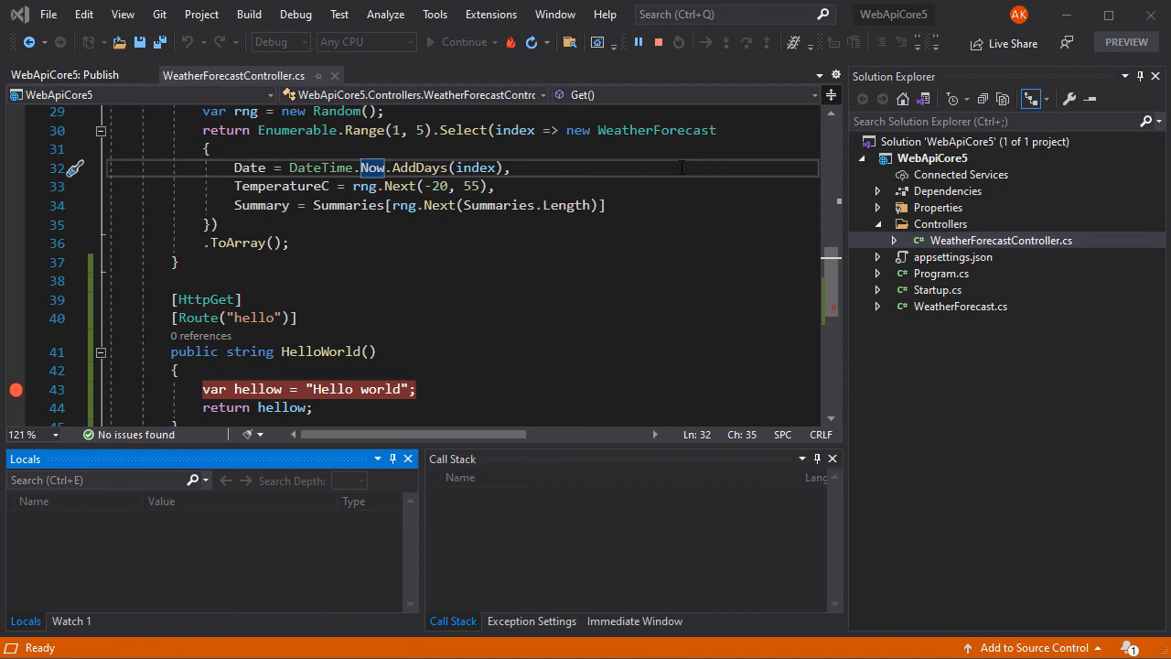
mouse_move(406, 363)
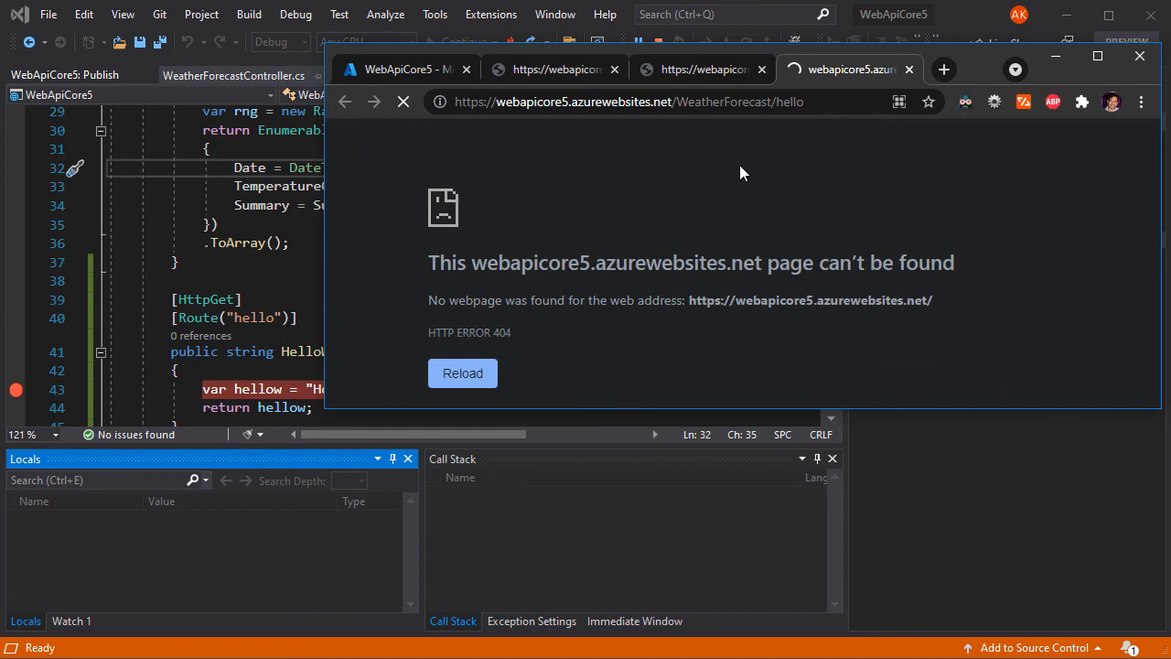
mouse_move(103, 394)
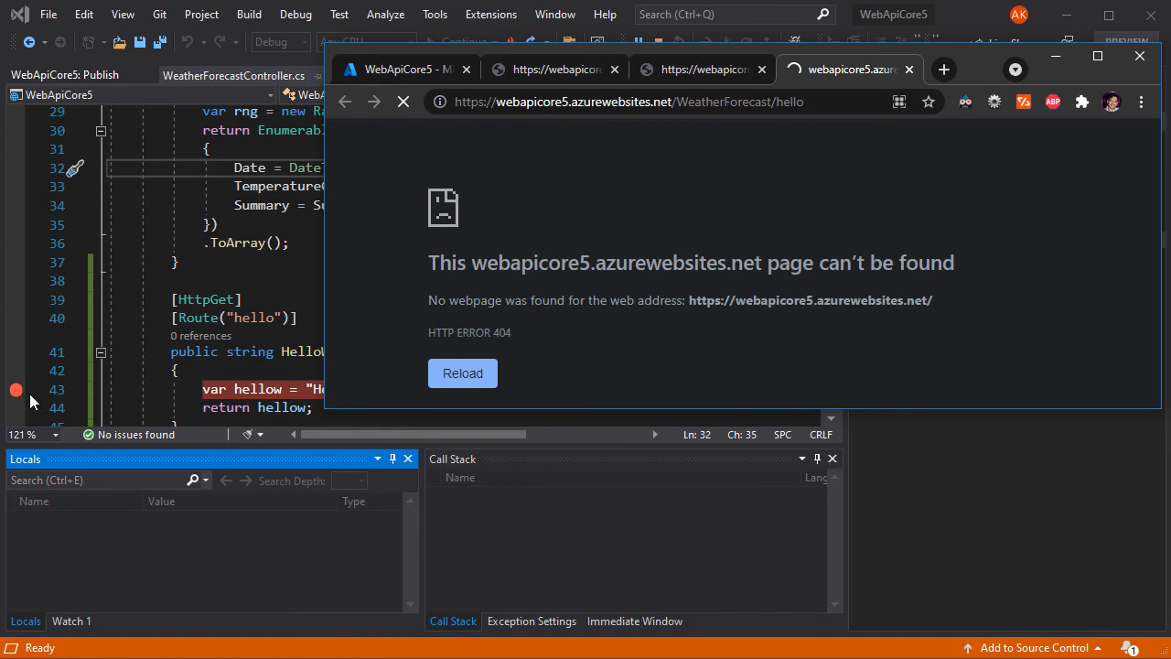
mouse_move(591, 355)
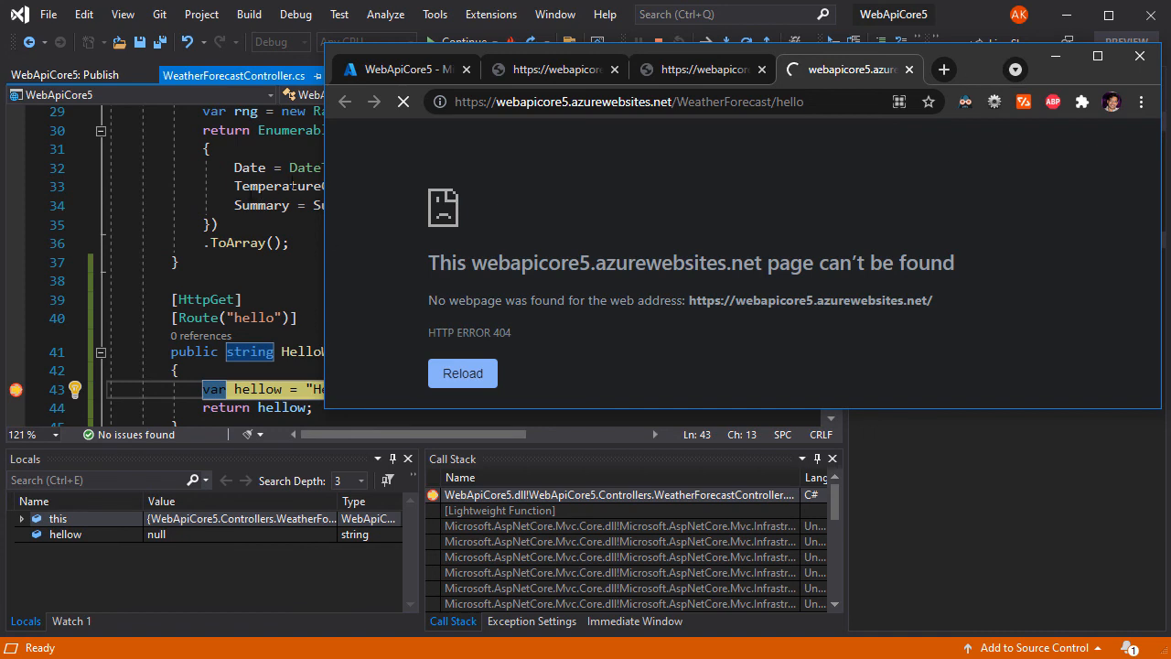
mouse_move(602, 142)
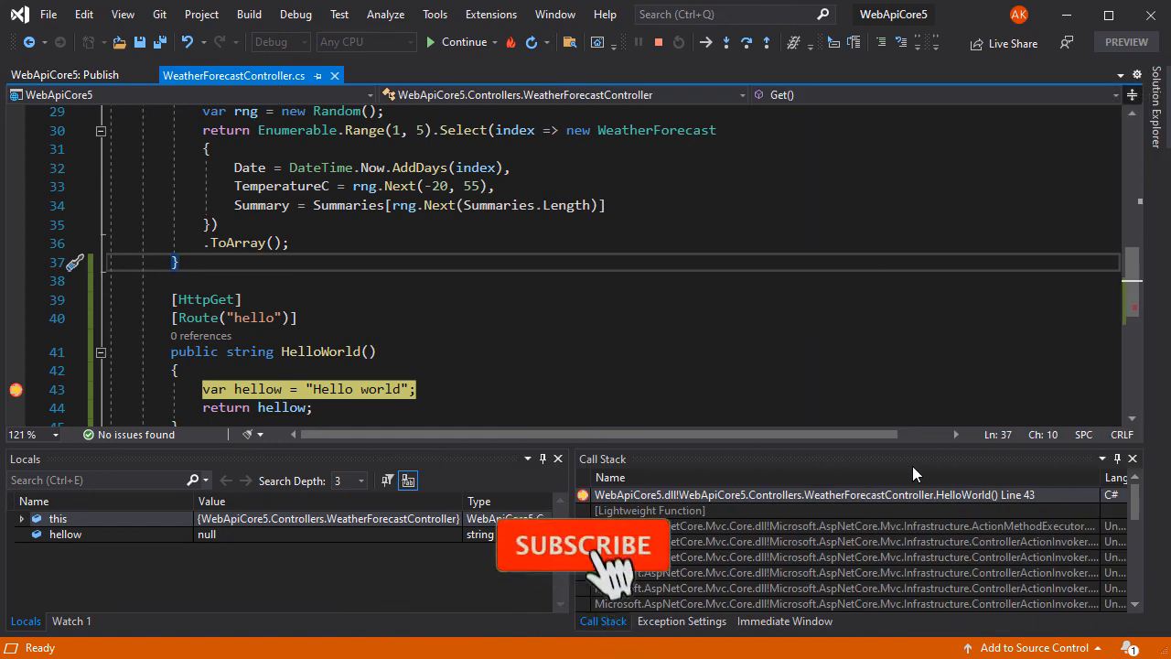
Step: Step over the greeting line so the hellow local holds "Hello world"
scroll("down", 3)
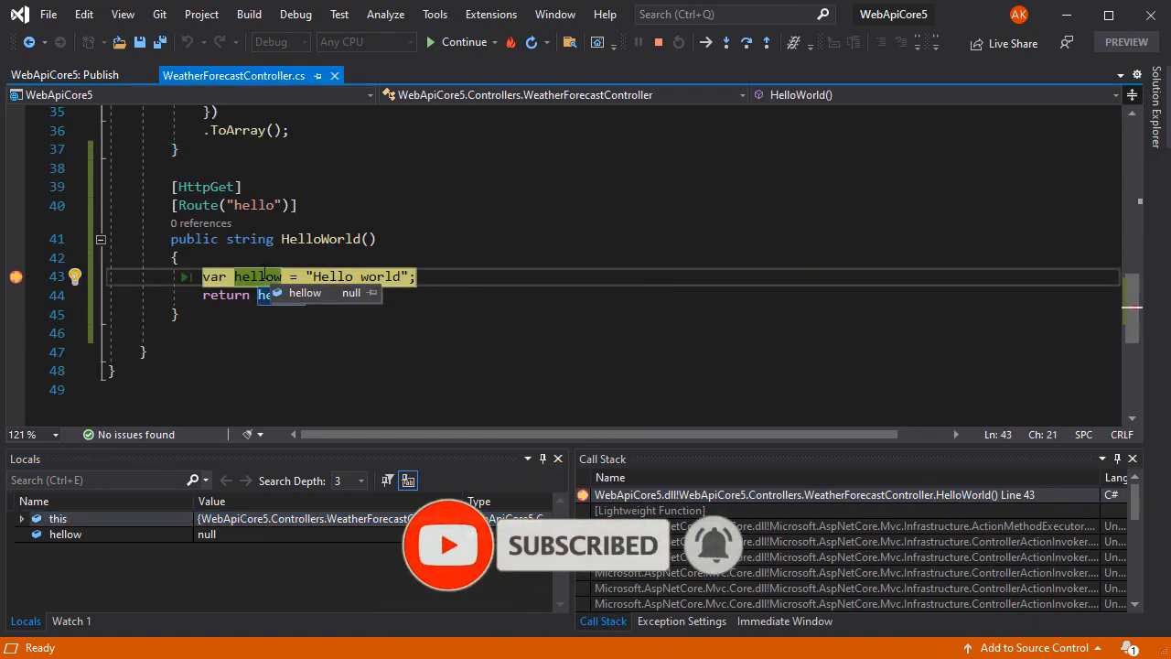
left_click(724, 43)
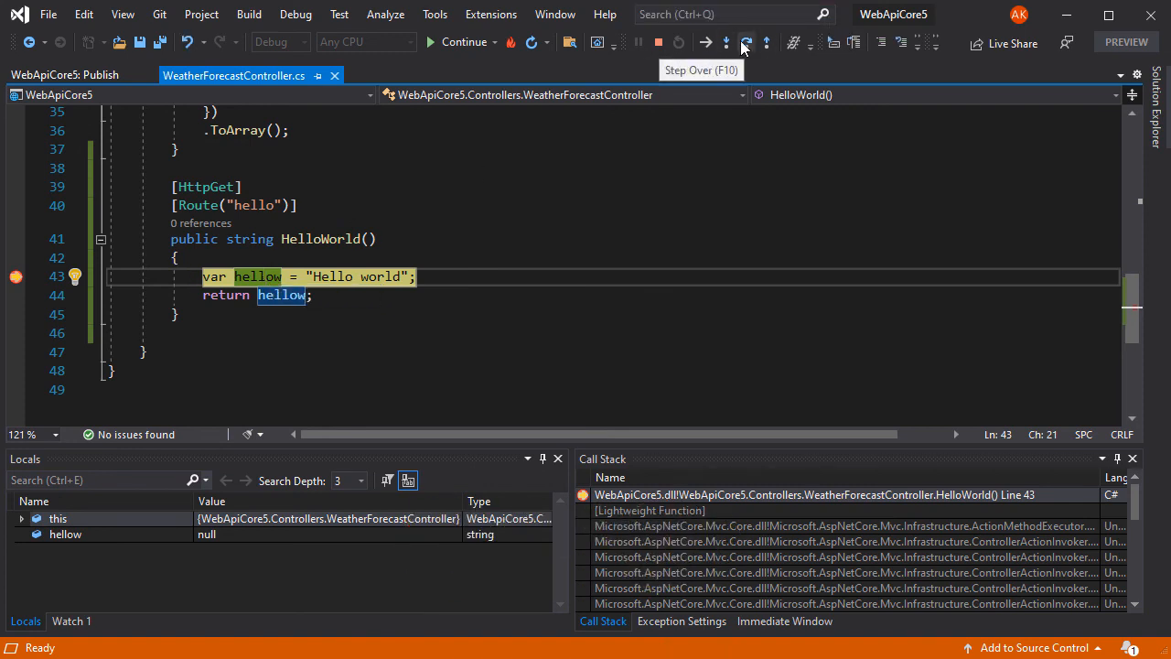
left_click(725, 43)
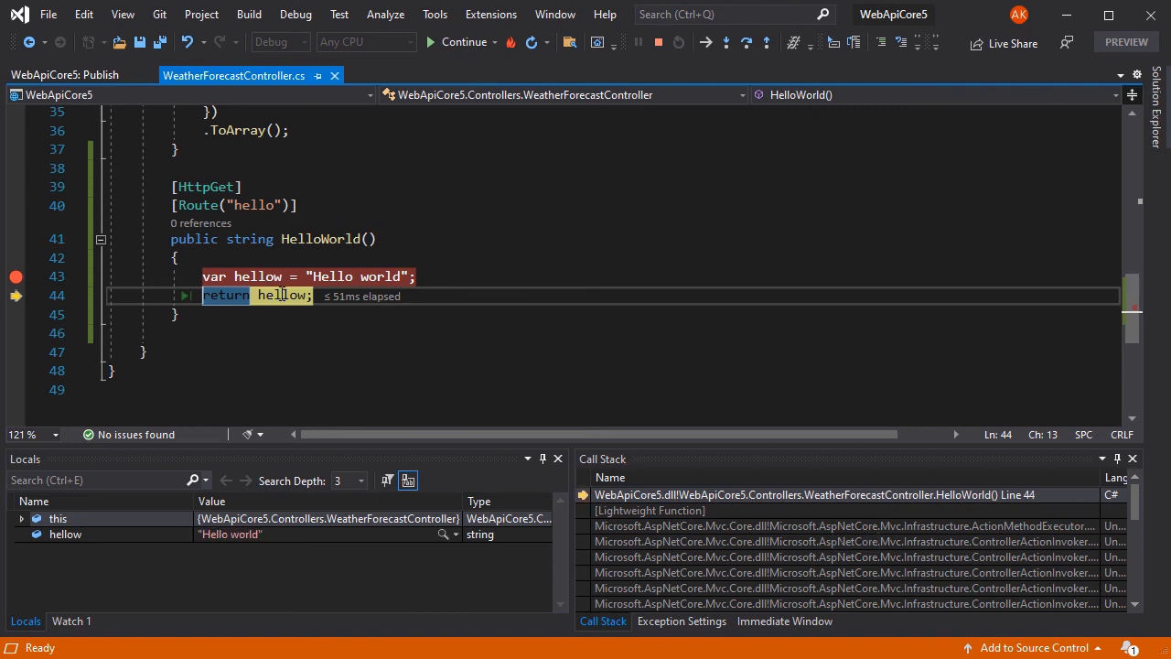
mouse_move(281, 295)
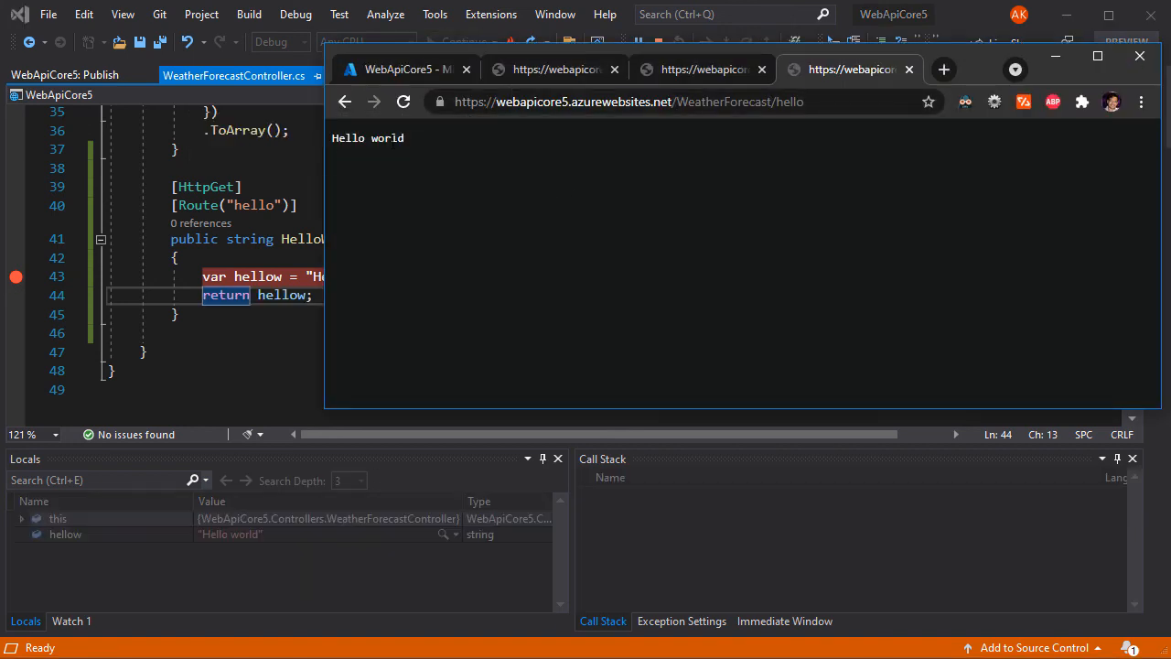
Step: Select the "Hello world" response text returned by the WeatherForecast/hello endpoint
double_click(368, 137)
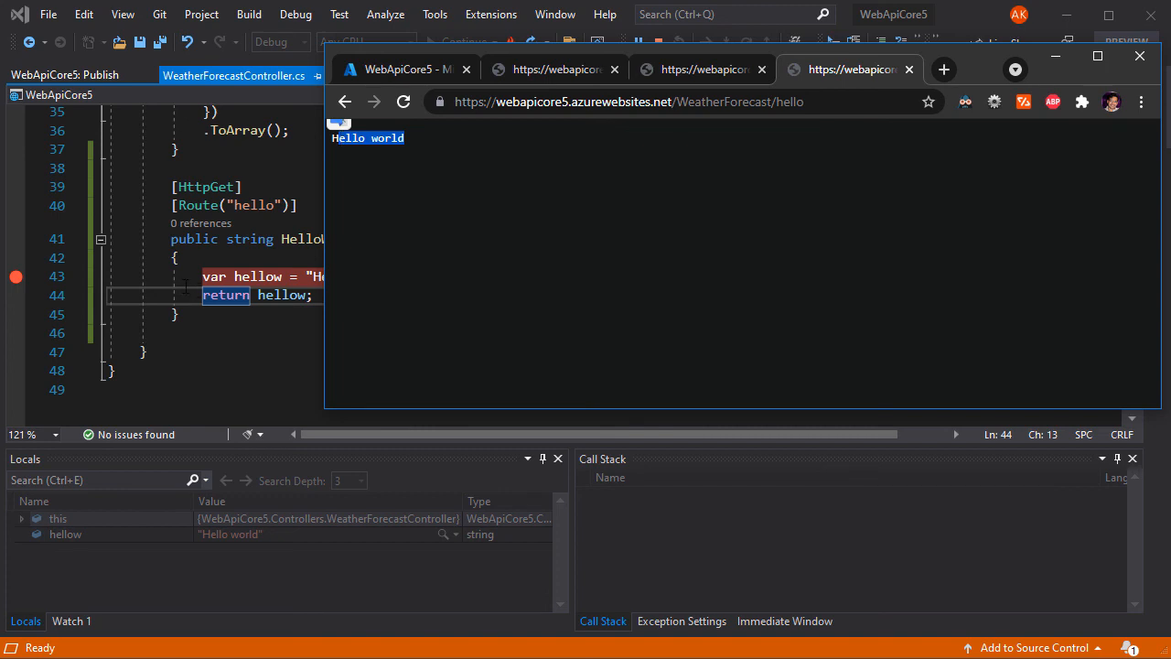
mouse_move(637, 166)
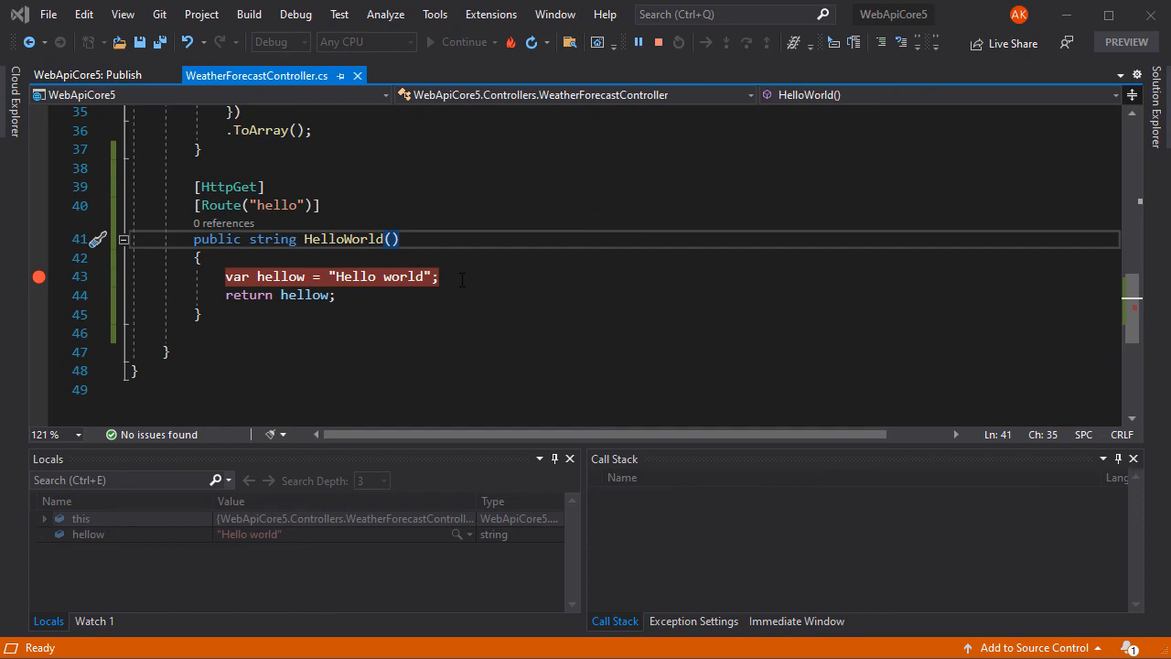
mouse_move(74, 156)
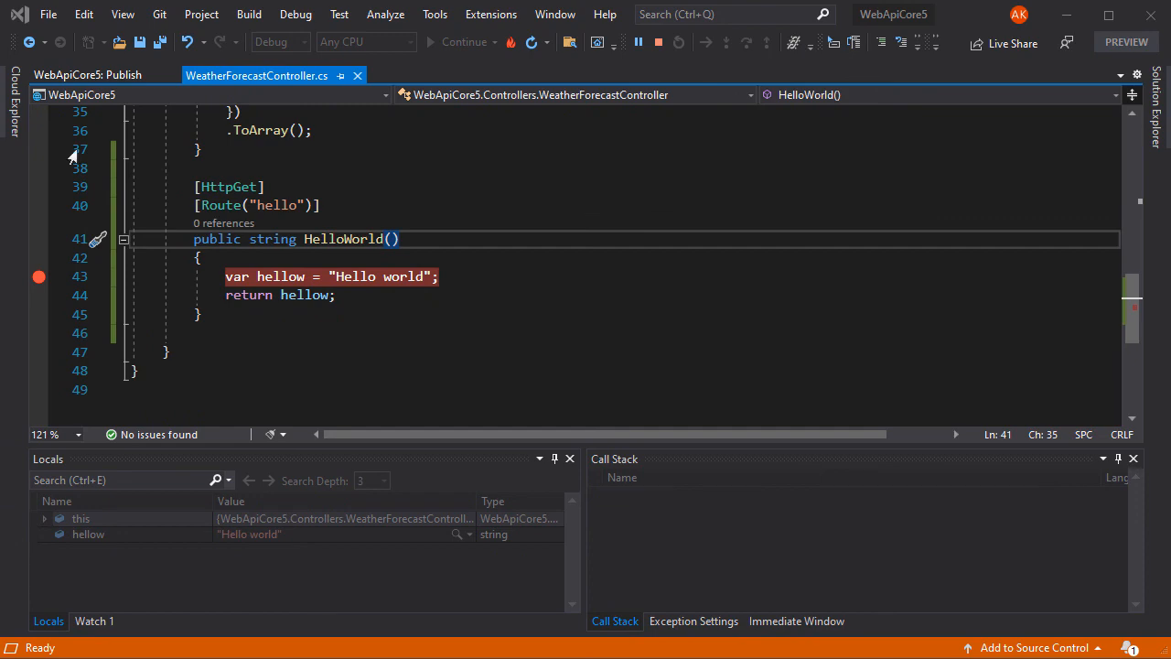
Step: Use the WebApiCore5 app service's Cloud Explorer actions, then return to the WebApiCore5 Publish page
right_click(275, 311)
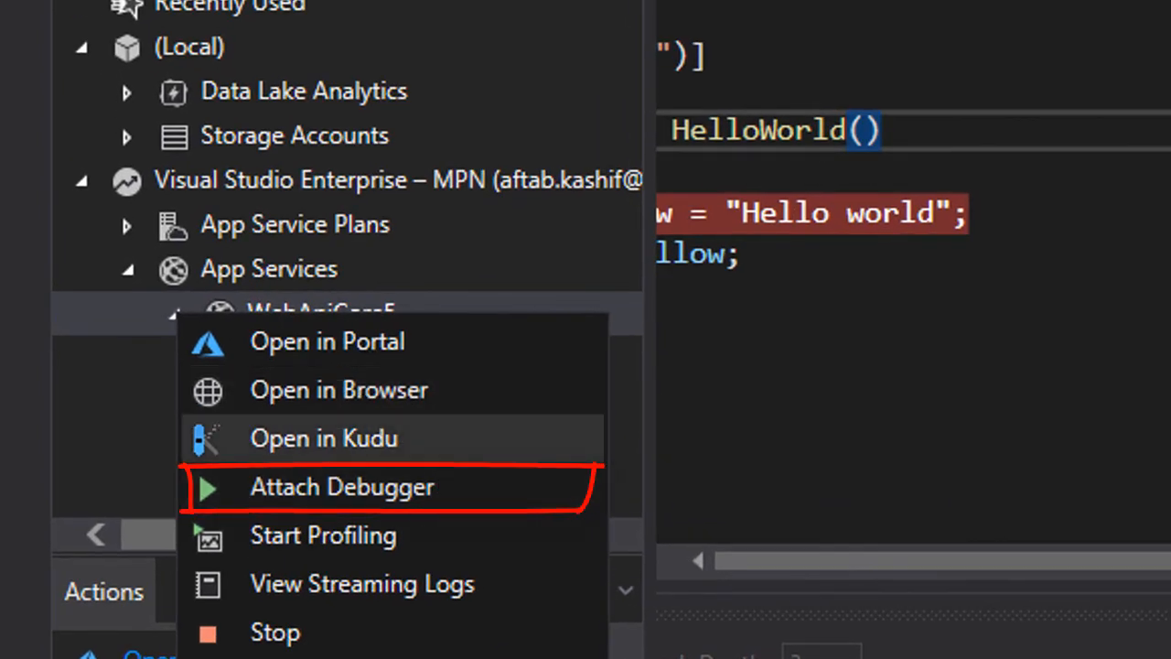
left_click(342, 486)
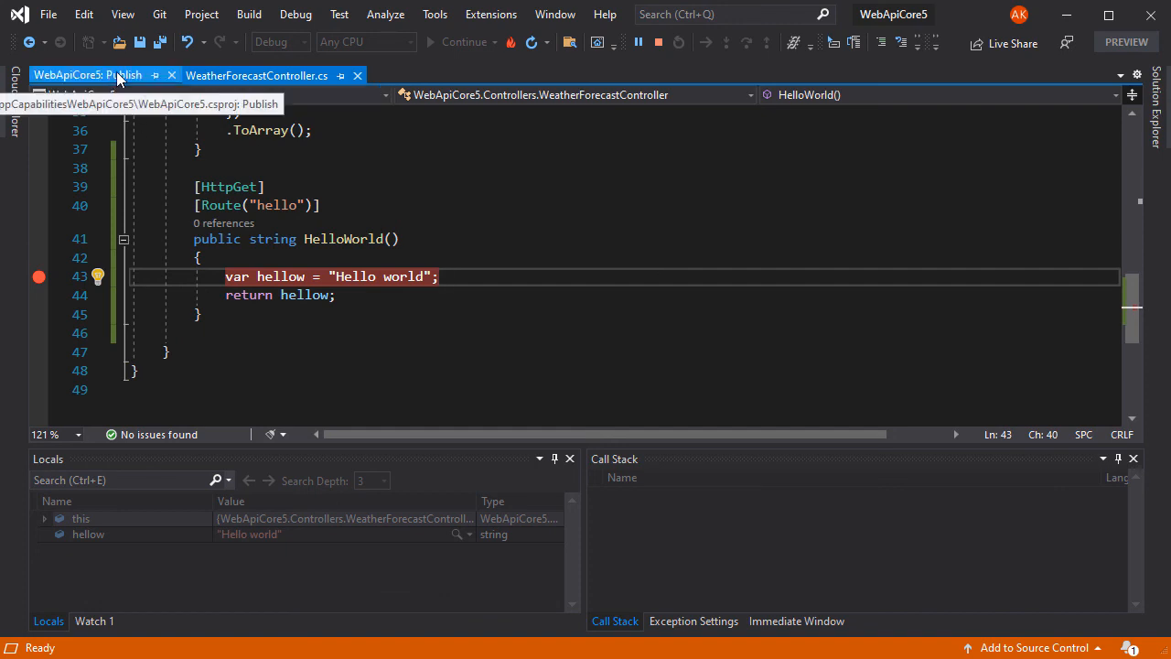
left_click(87, 75)
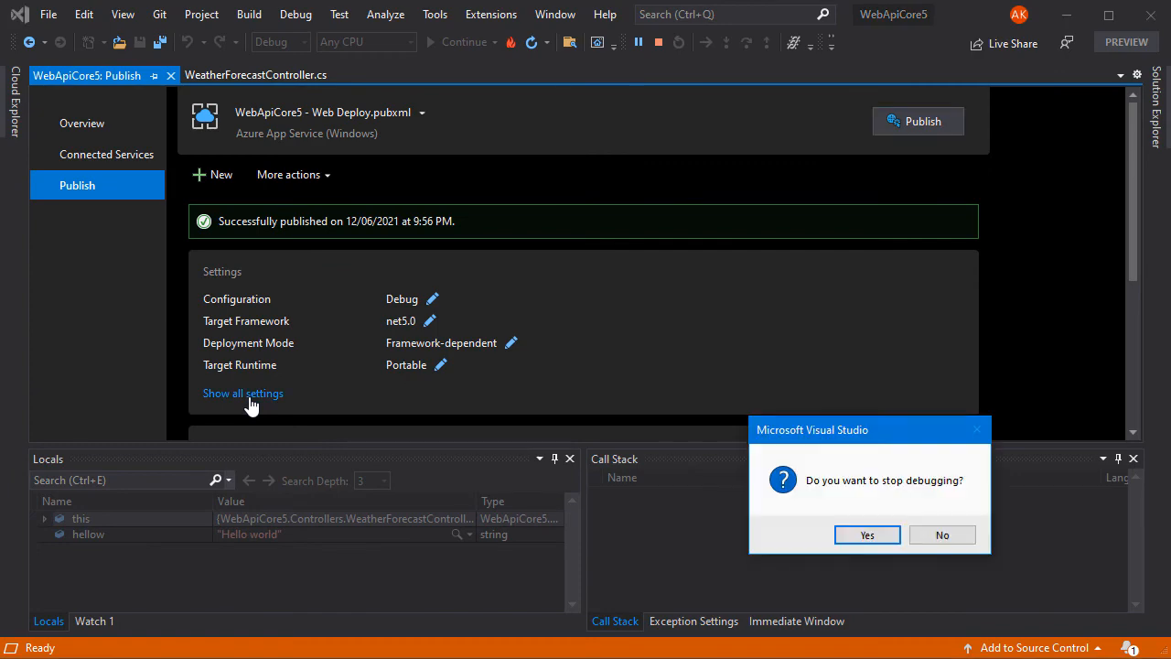
mouse_move(931, 498)
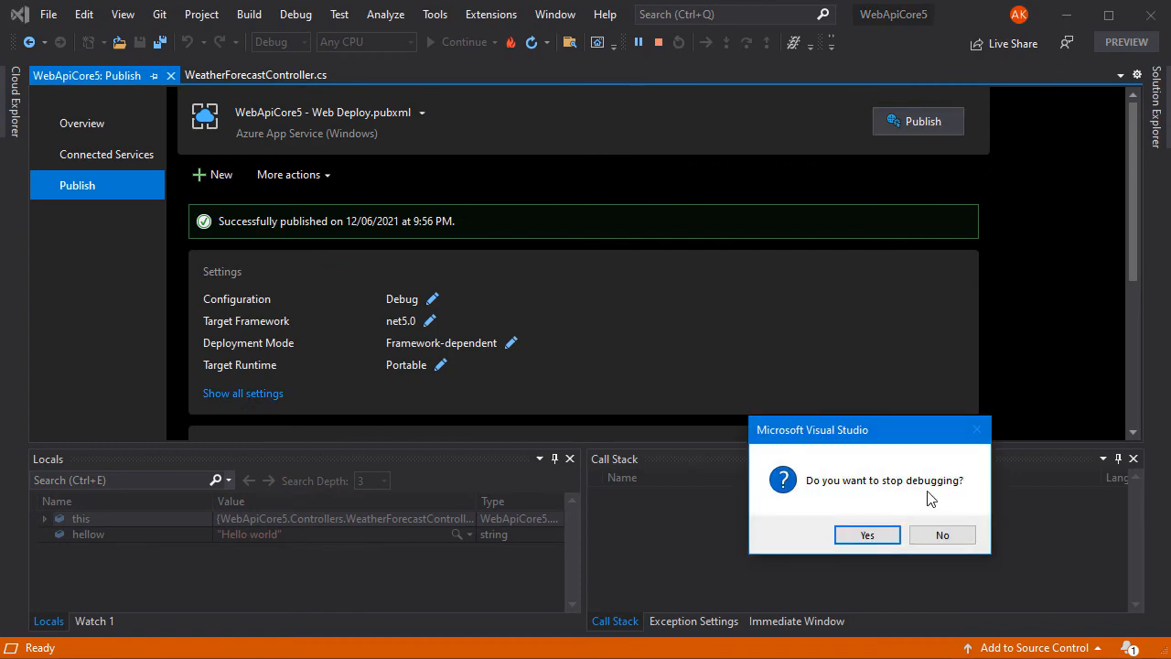
Step: Confirm stopping debugging and keep Debug as the WebApiCore5 publish configuration
left_click(866, 534)
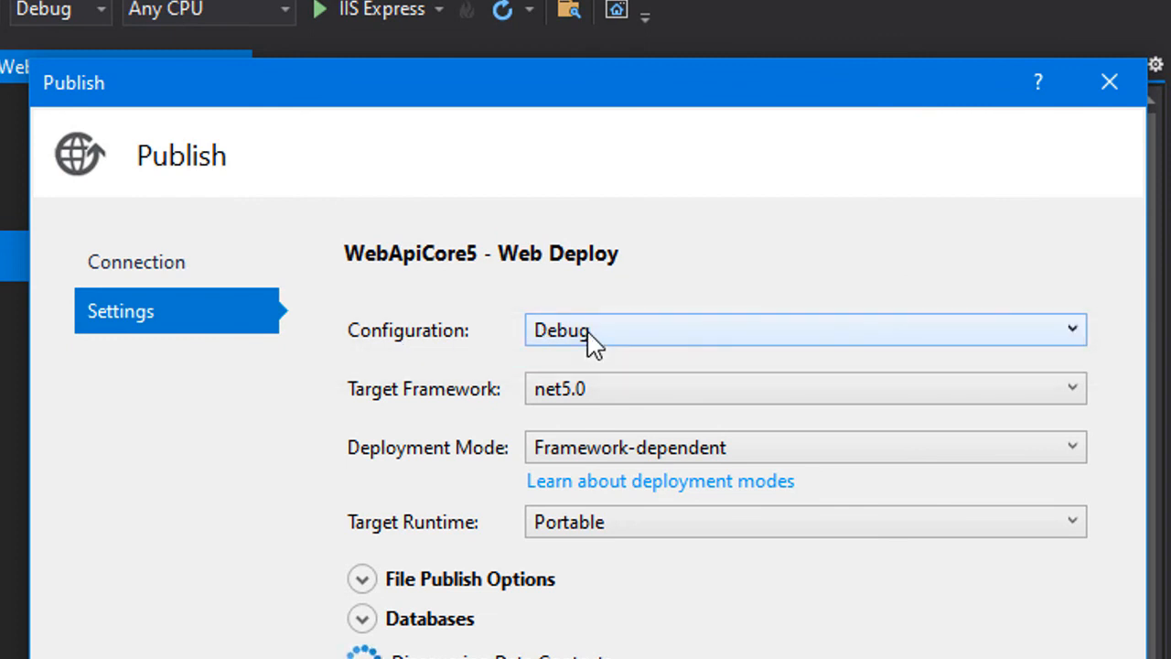
left_click(804, 329)
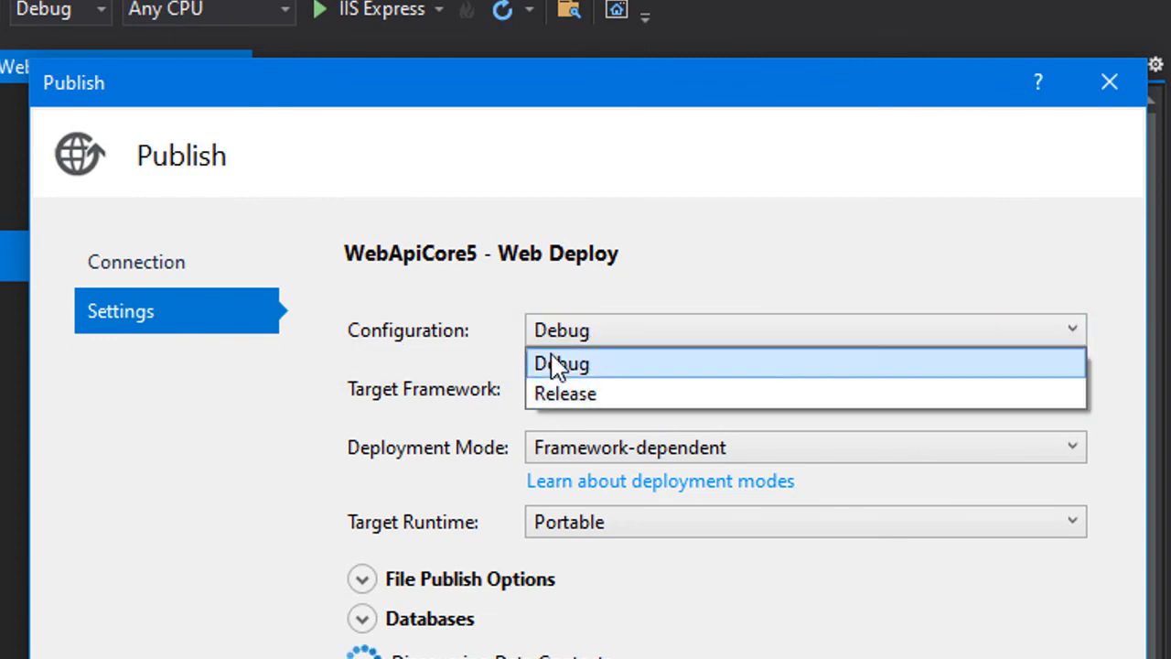
mouse_move(474, 343)
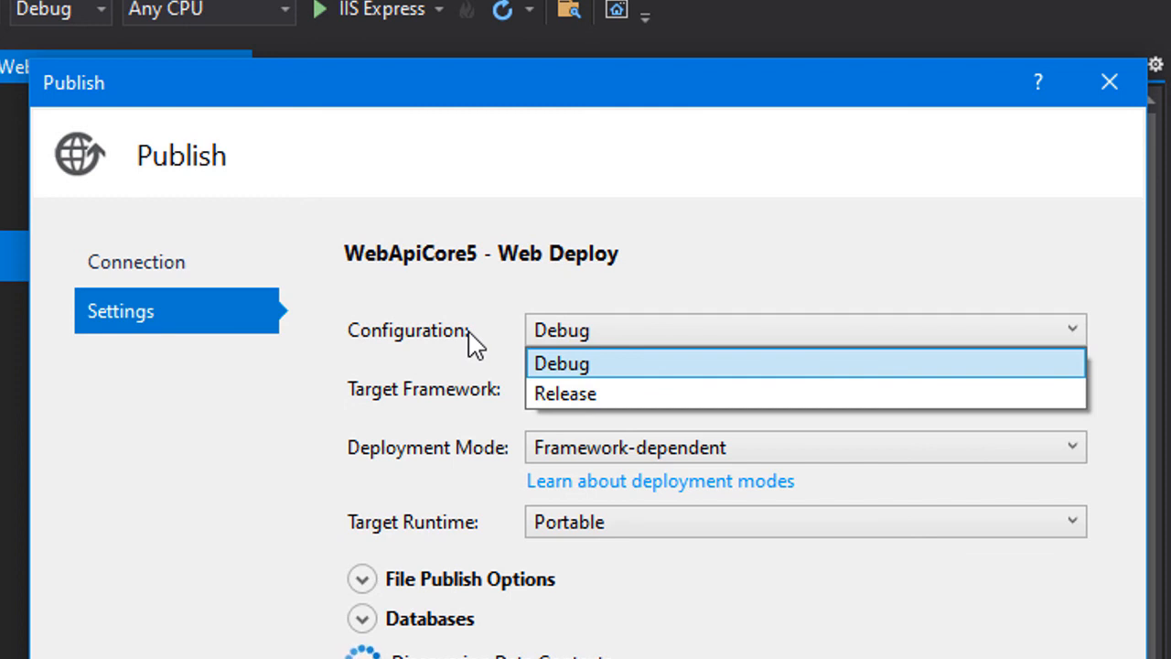
mouse_move(497, 382)
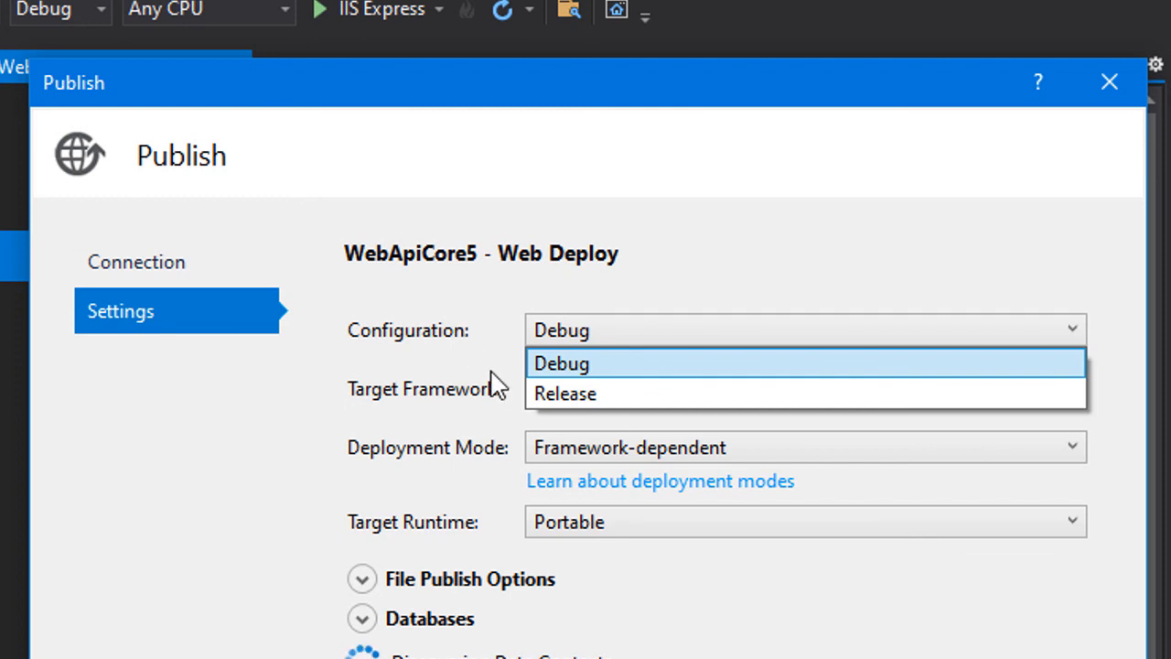
mouse_move(517, 375)
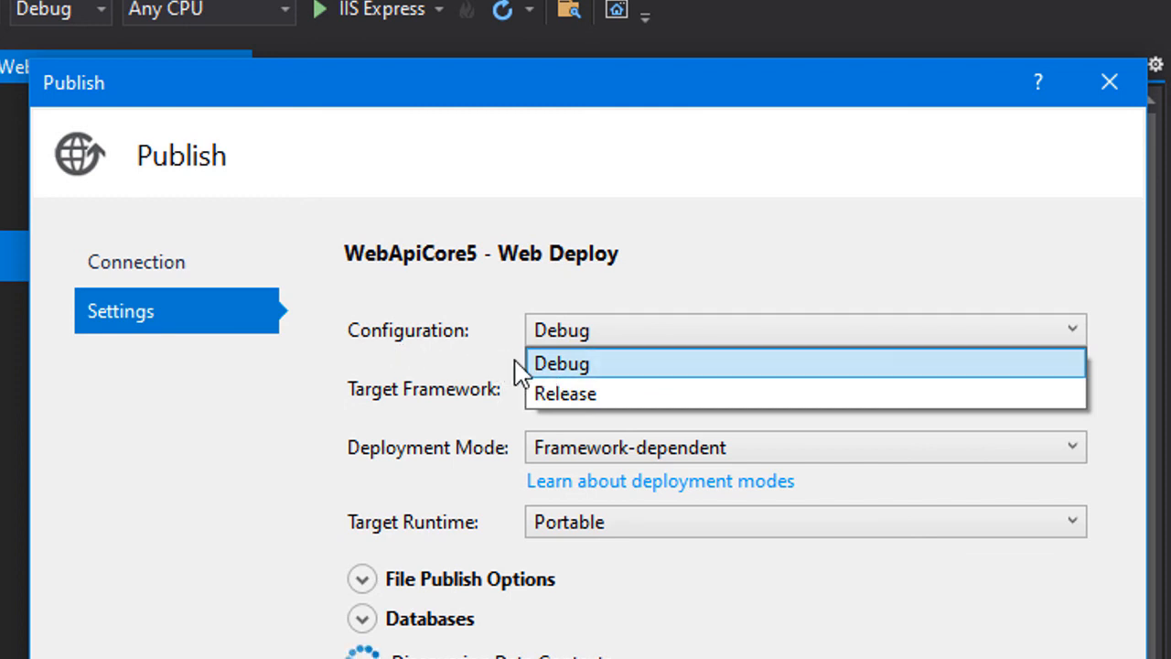
left_click(561, 364)
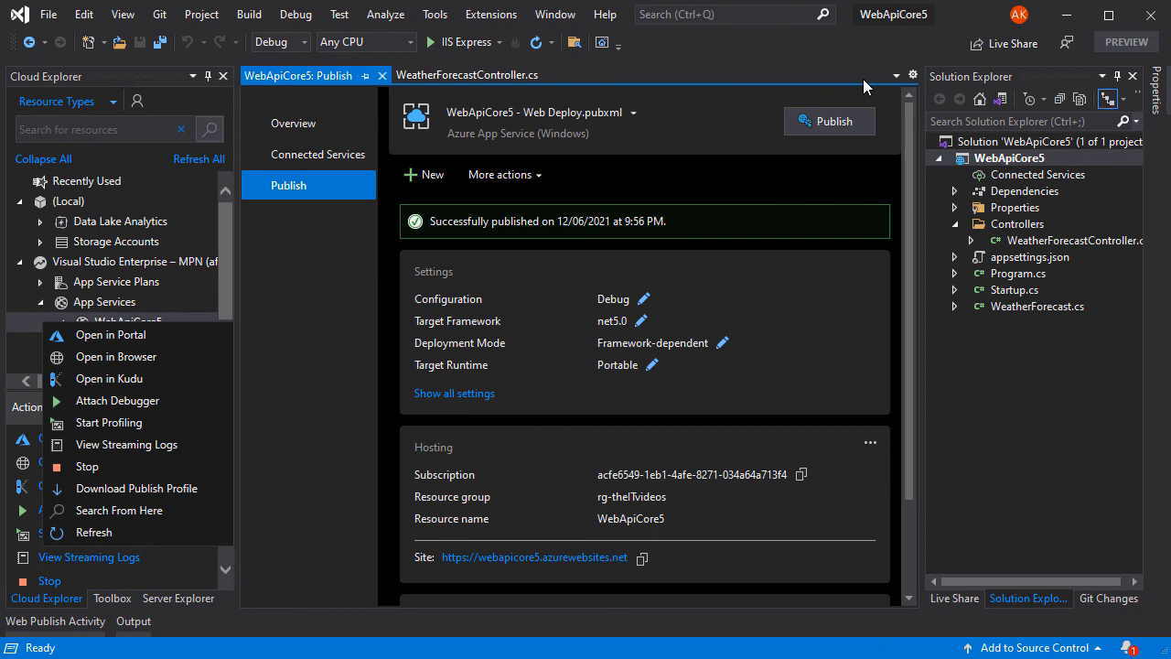
mouse_move(604, 125)
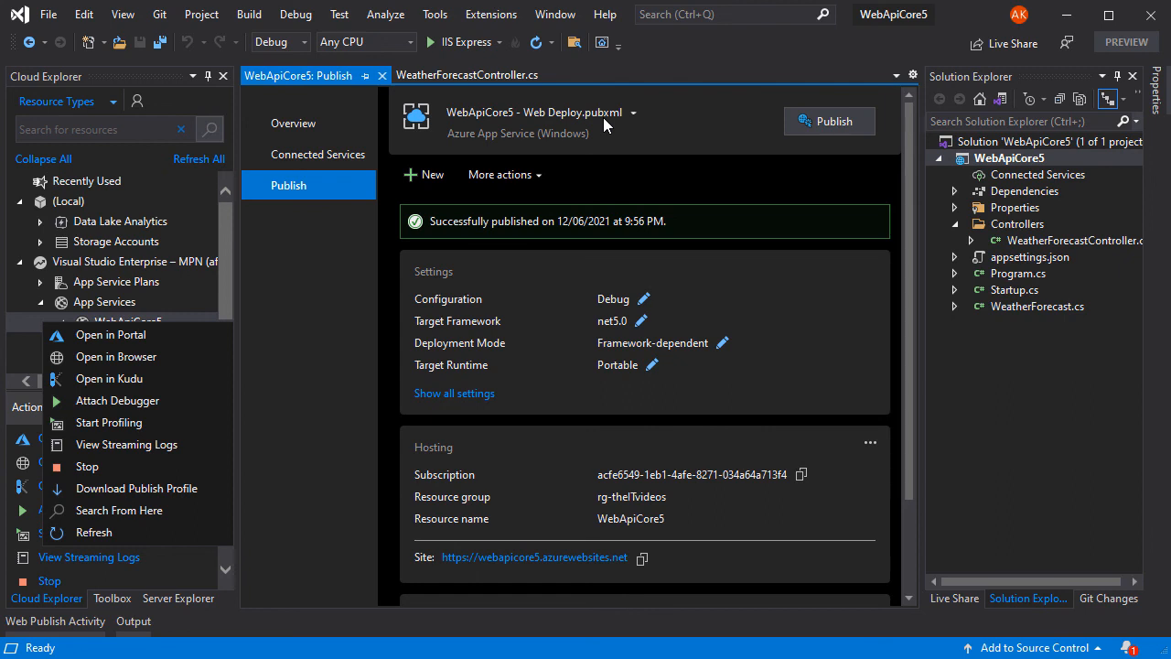
mouse_move(585, 159)
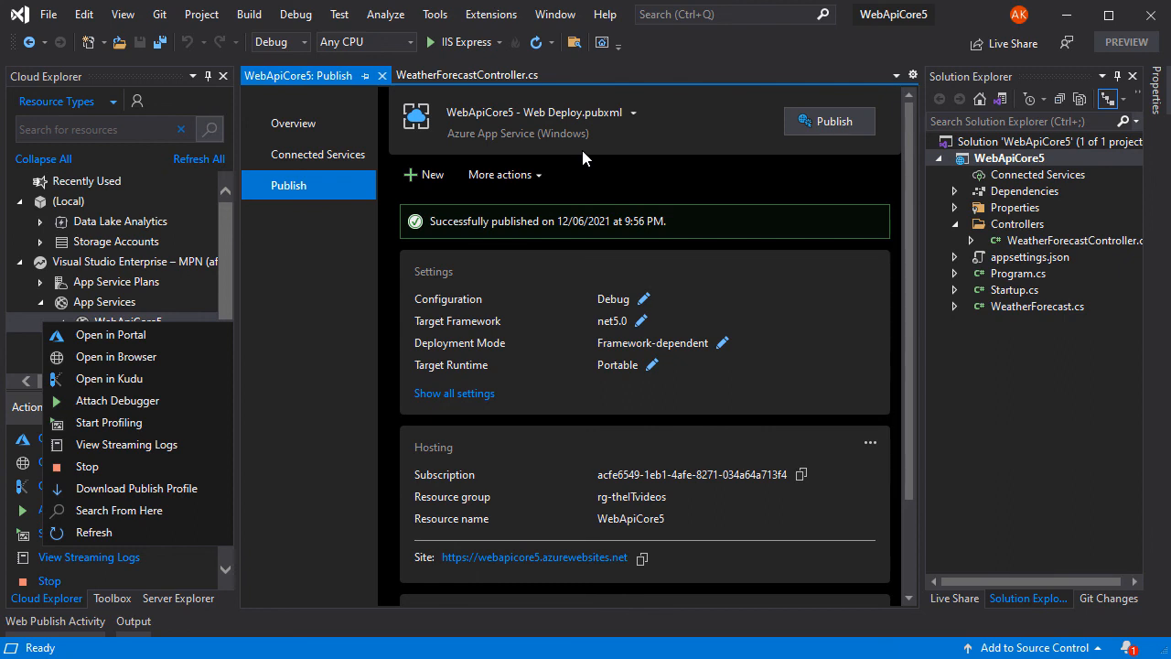